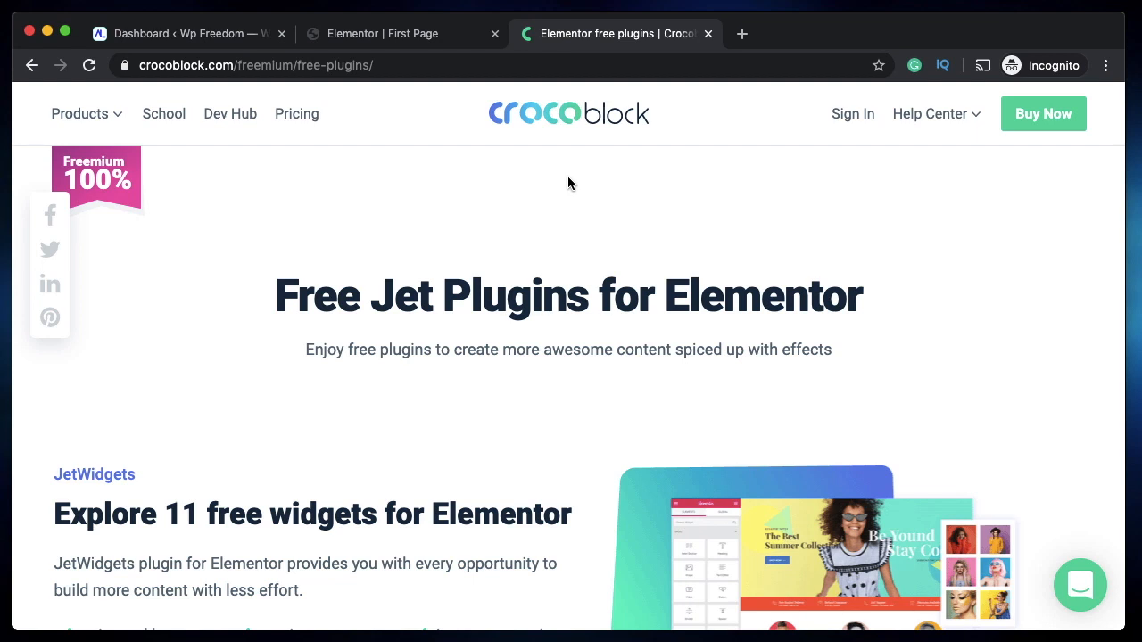
Step: Return to the First Page editor and reveal the JetWidgets category in the Elements panel
scroll(down, 3)
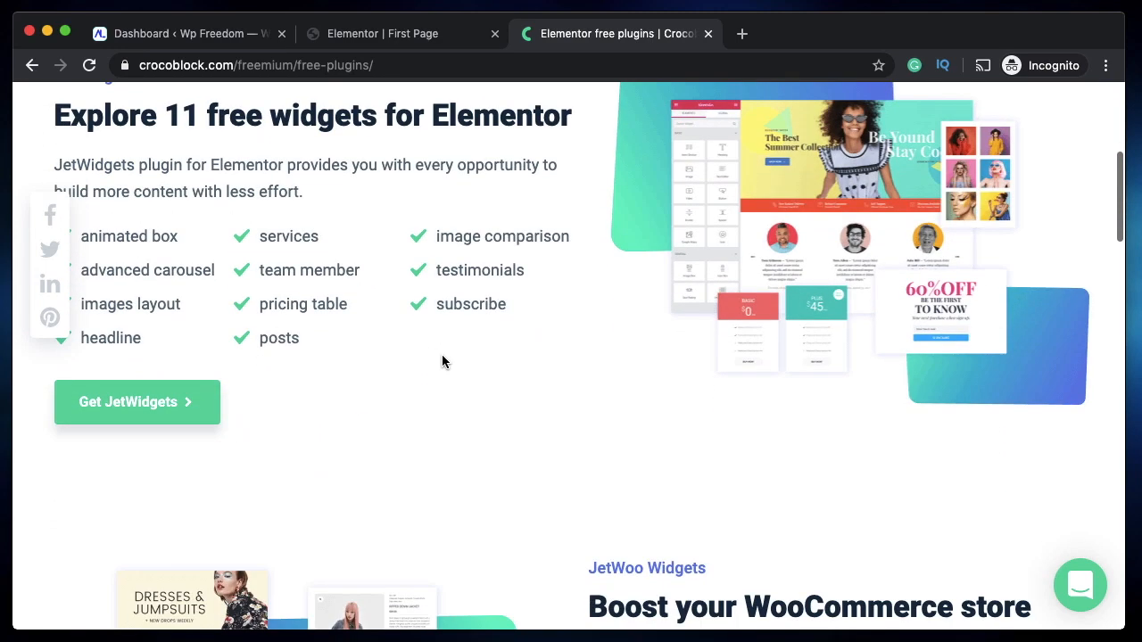
mouse_move(446, 284)
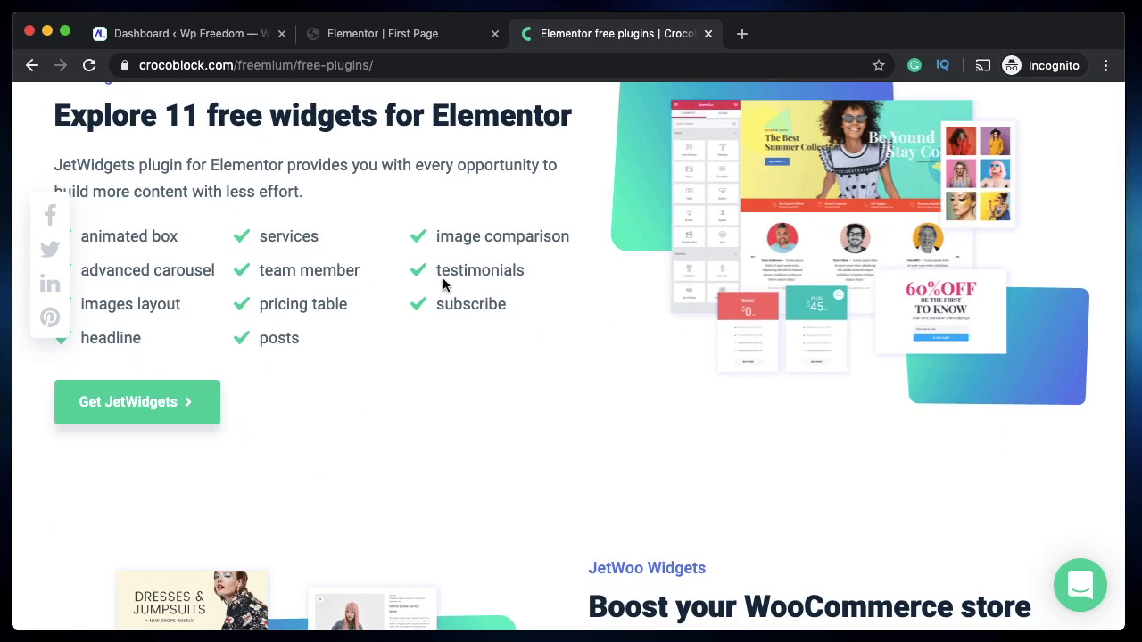
scroll(up, 3)
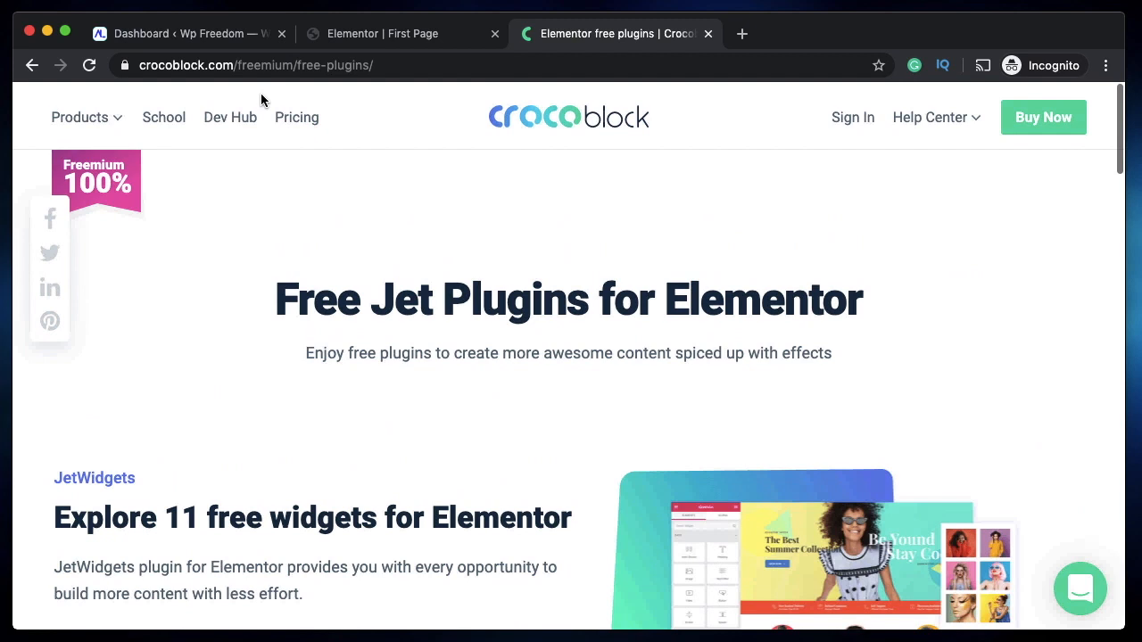
scroll(down, 3)
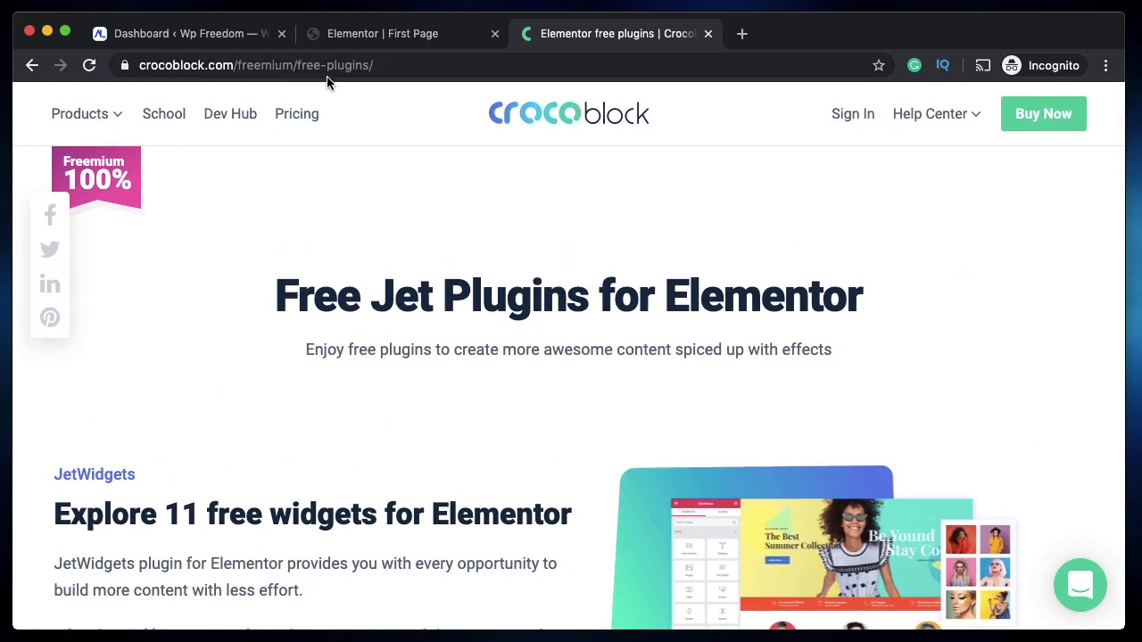
mouse_move(362, 281)
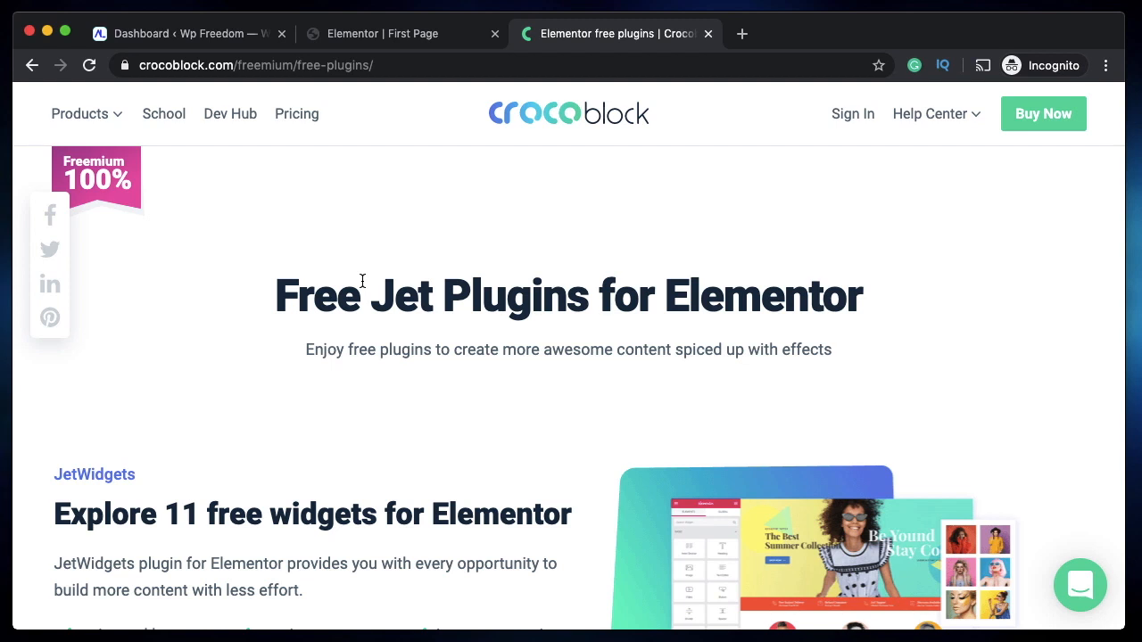
scroll(down, 3)
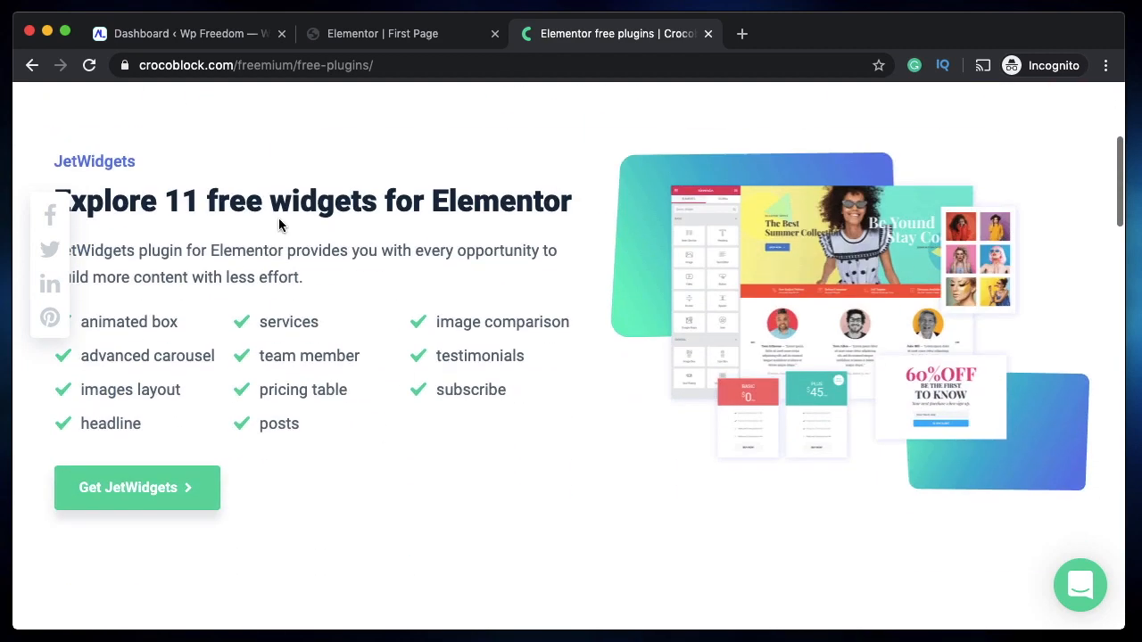
mouse_move(376, 339)
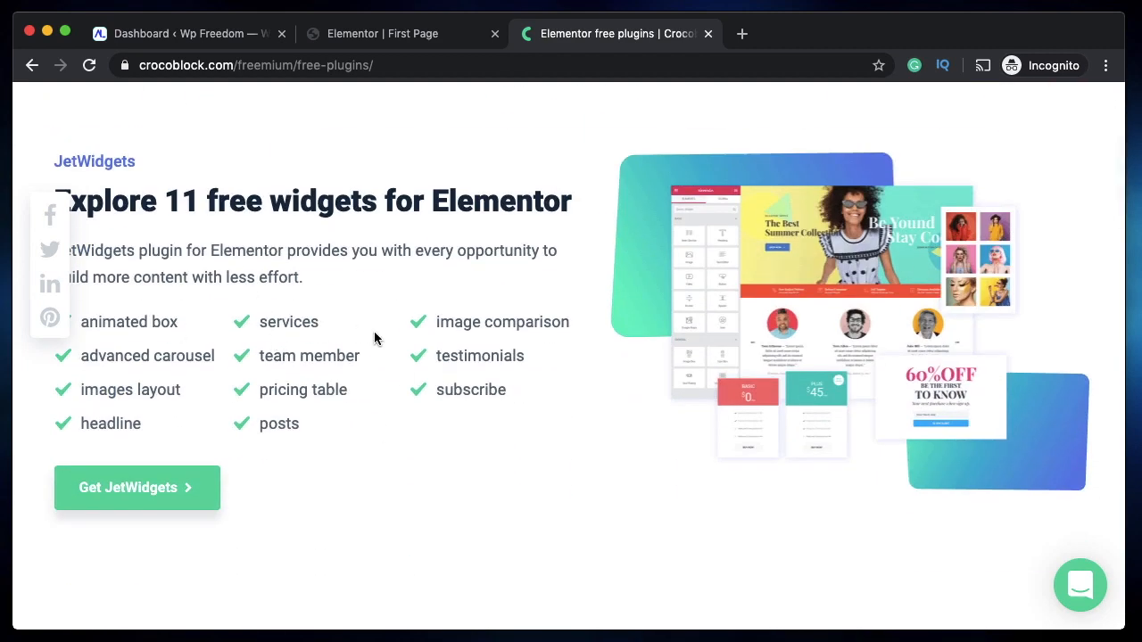
mouse_move(357, 325)
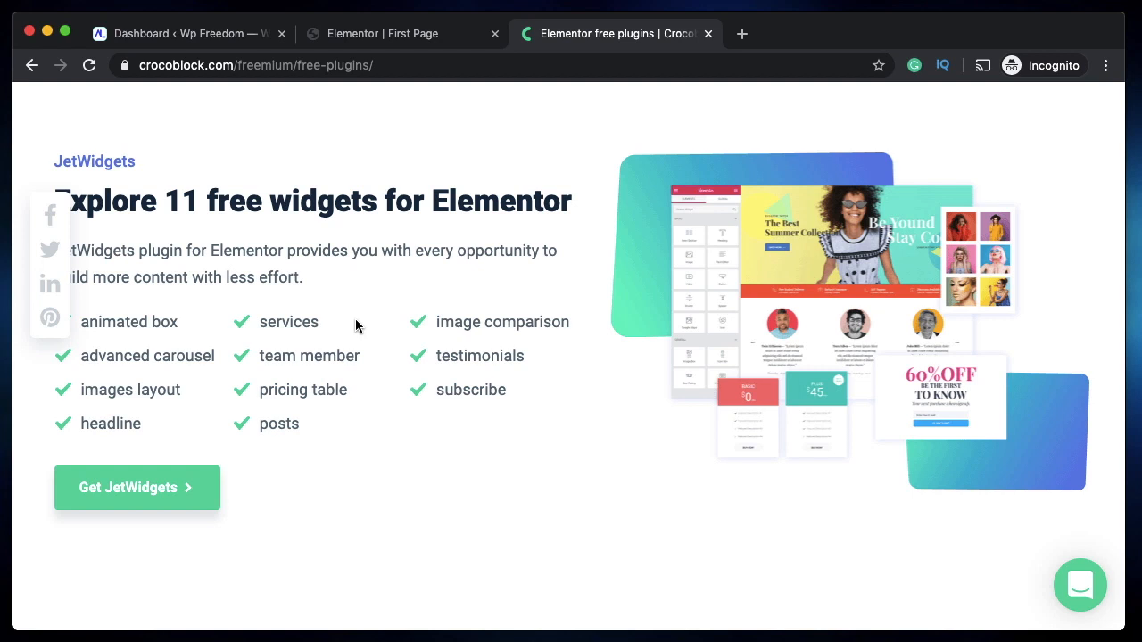
click(384, 33)
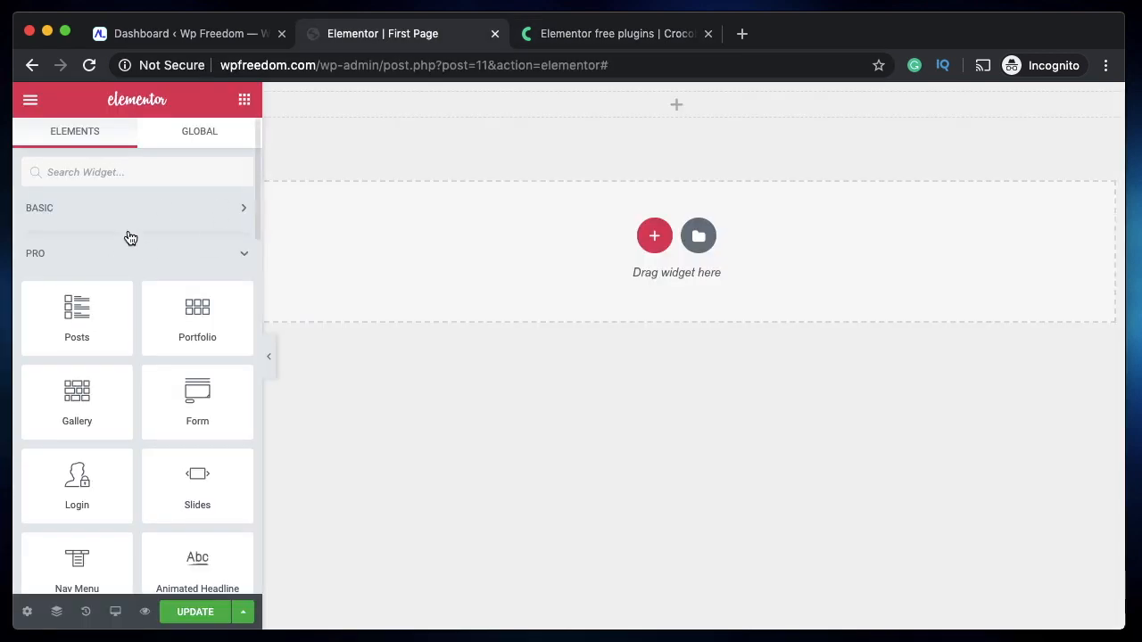
mouse_move(98, 259)
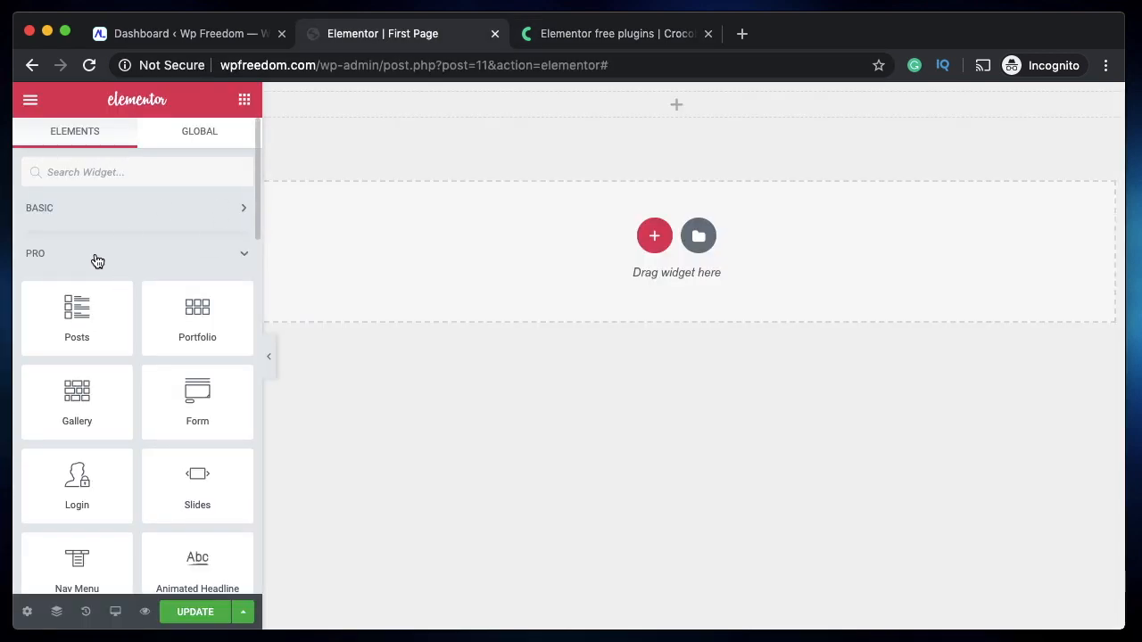
scroll(down, 3)
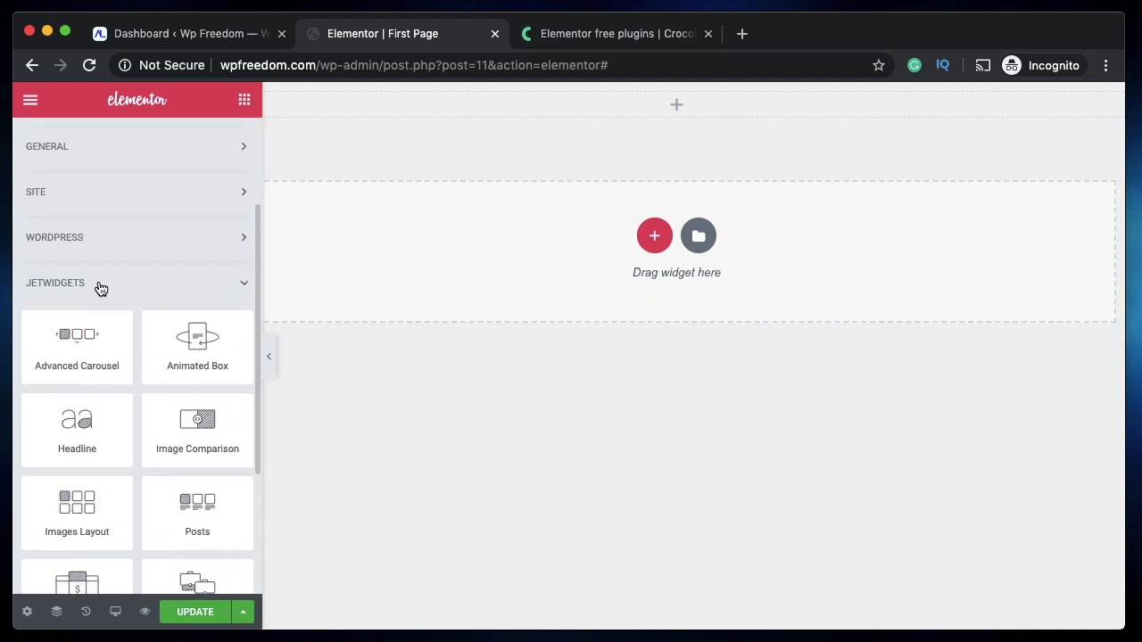
mouse_move(646, 34)
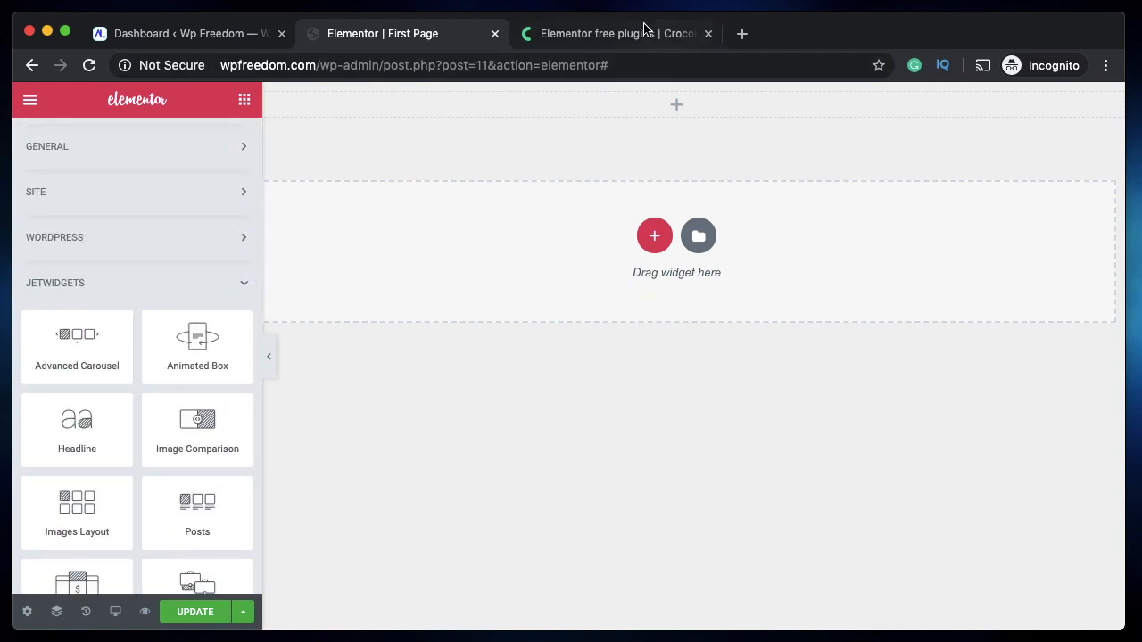
mouse_move(617, 40)
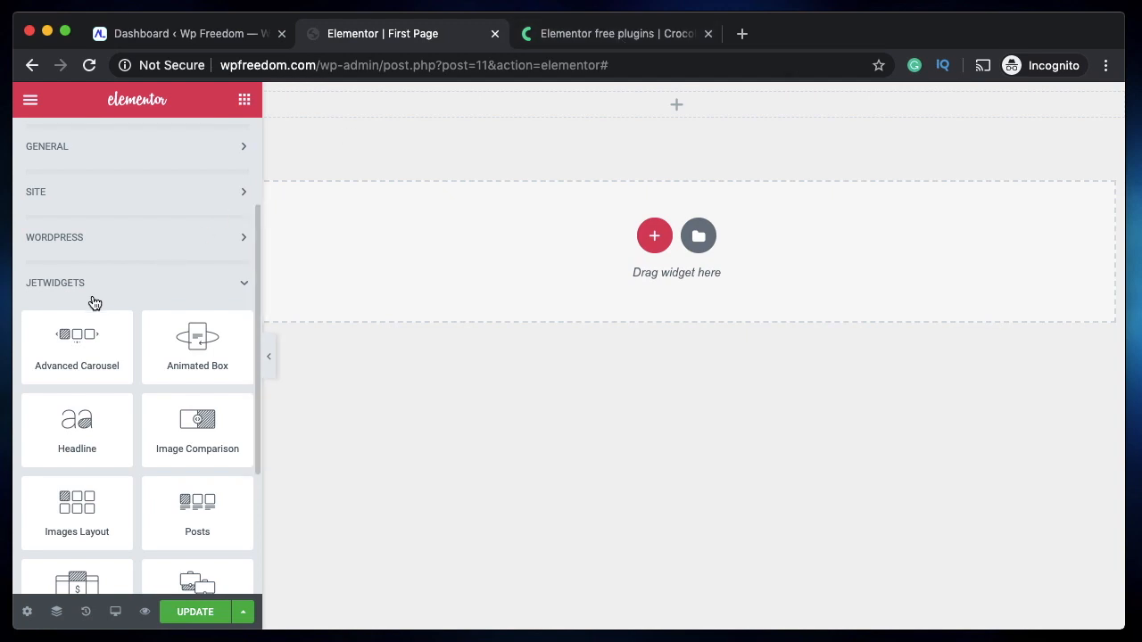
scroll(down, 3)
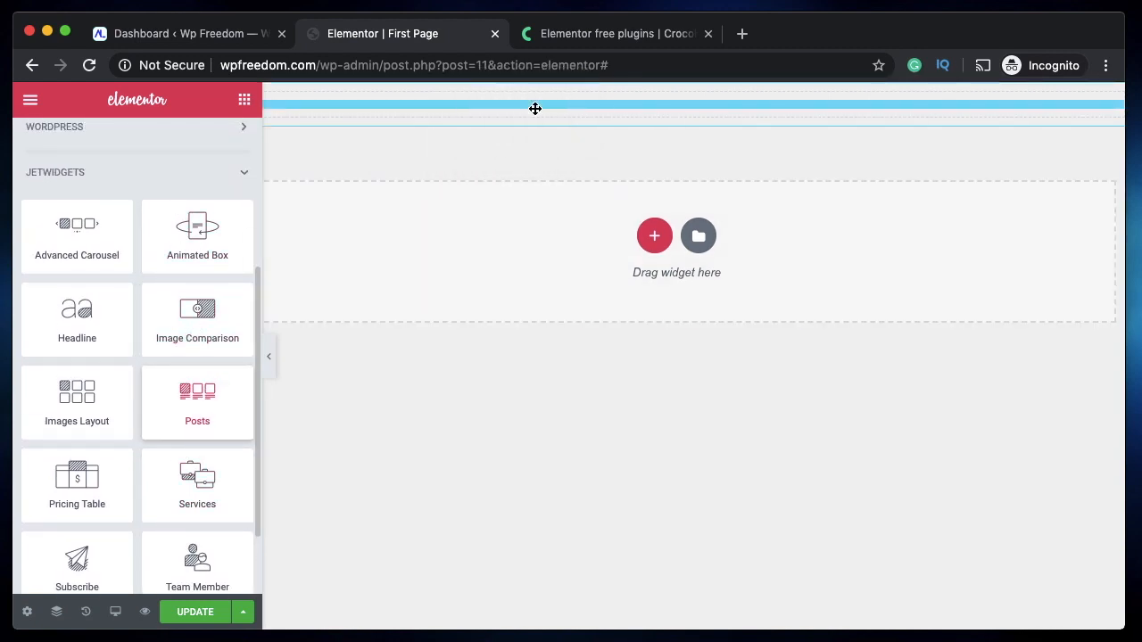
Step: Add a JetWidgets Posts widget at the top with 3 columns, Posts type, Latest Posts query
click(197, 401)
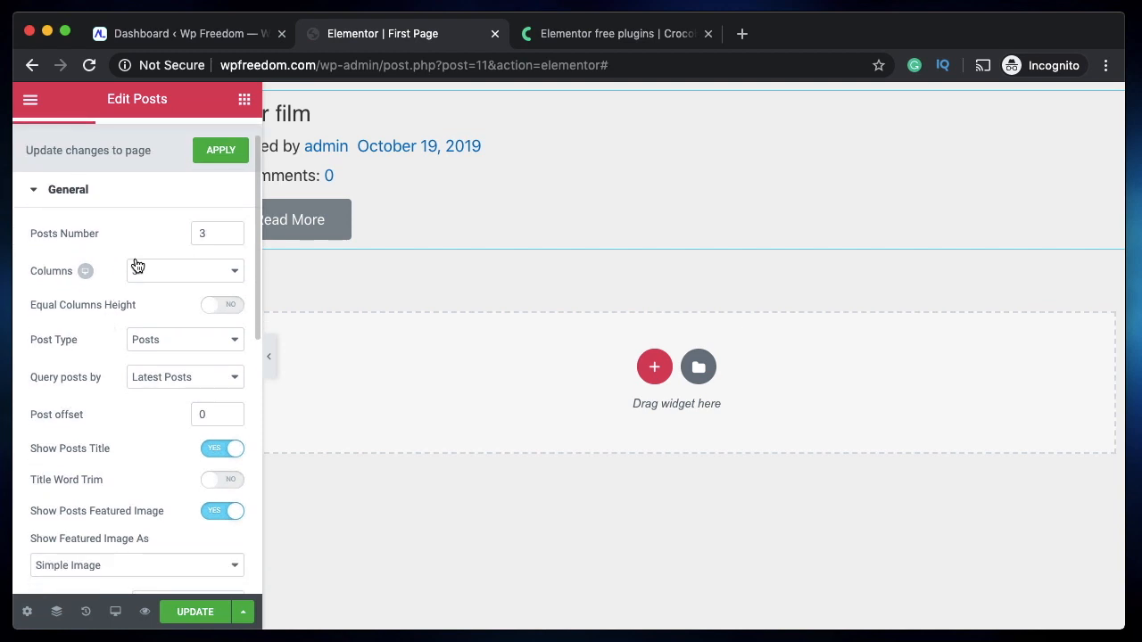
click(183, 271)
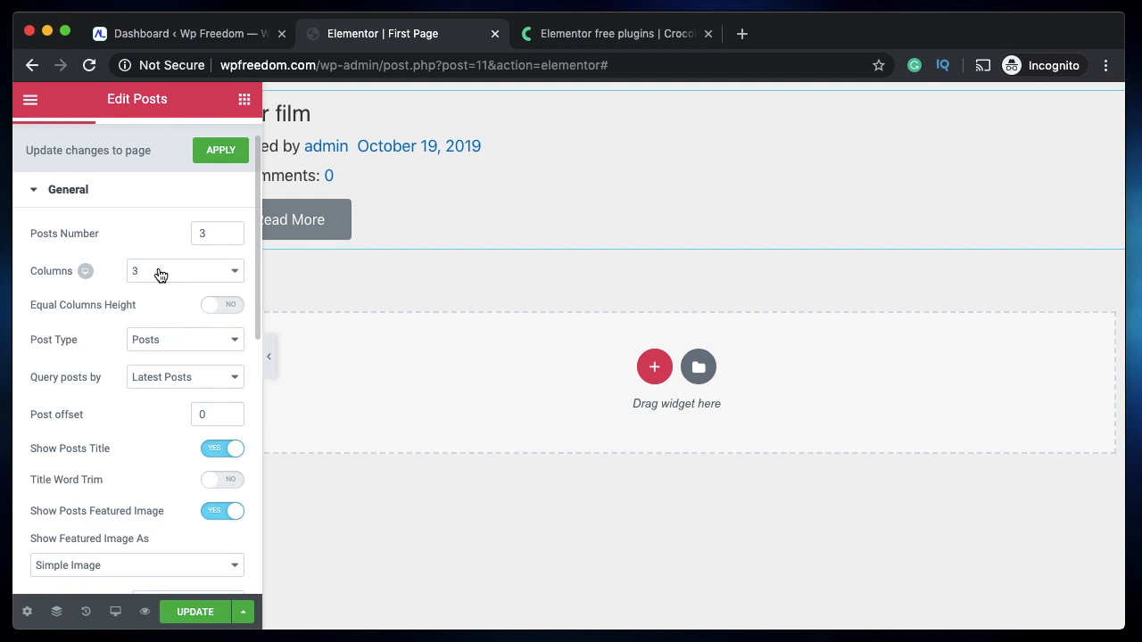
mouse_move(182, 348)
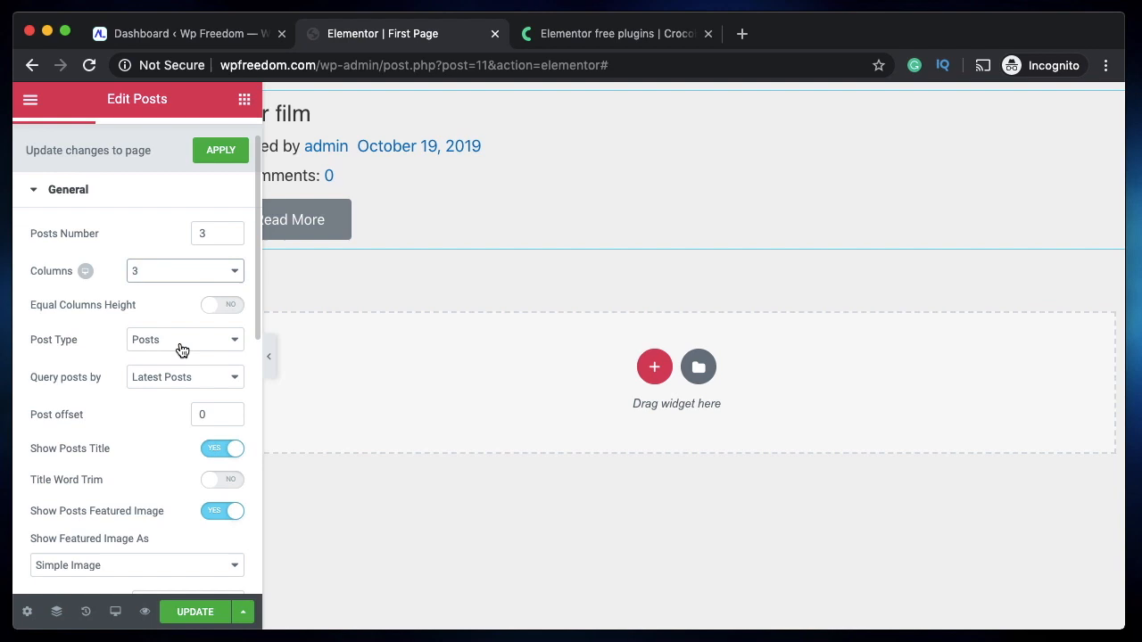
click(185, 340)
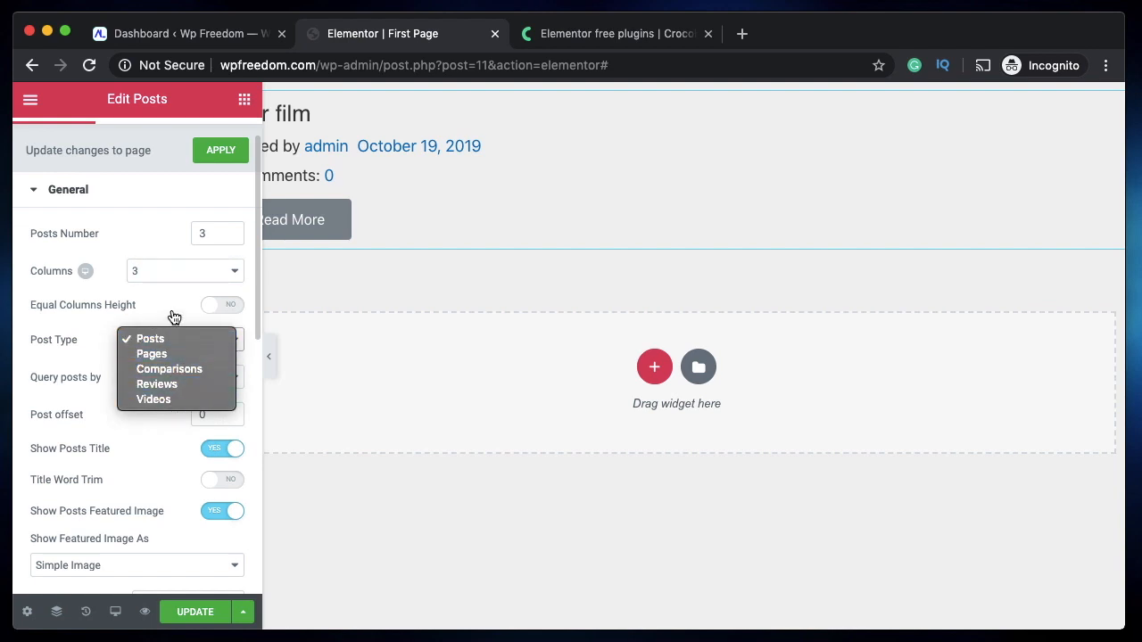
click(149, 339)
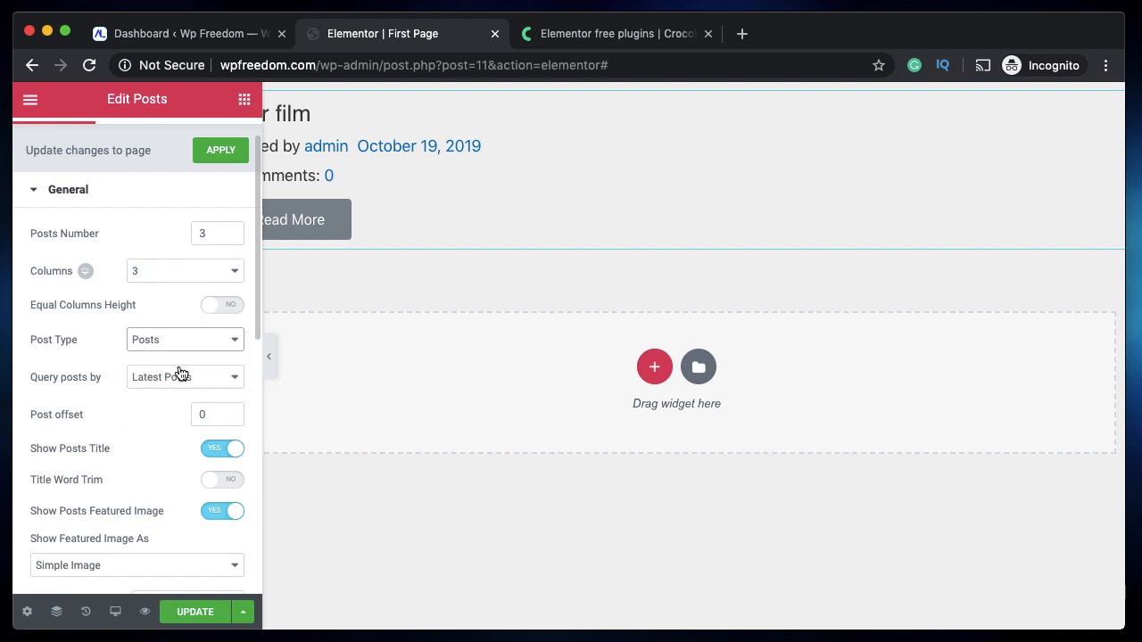
click(183, 376)
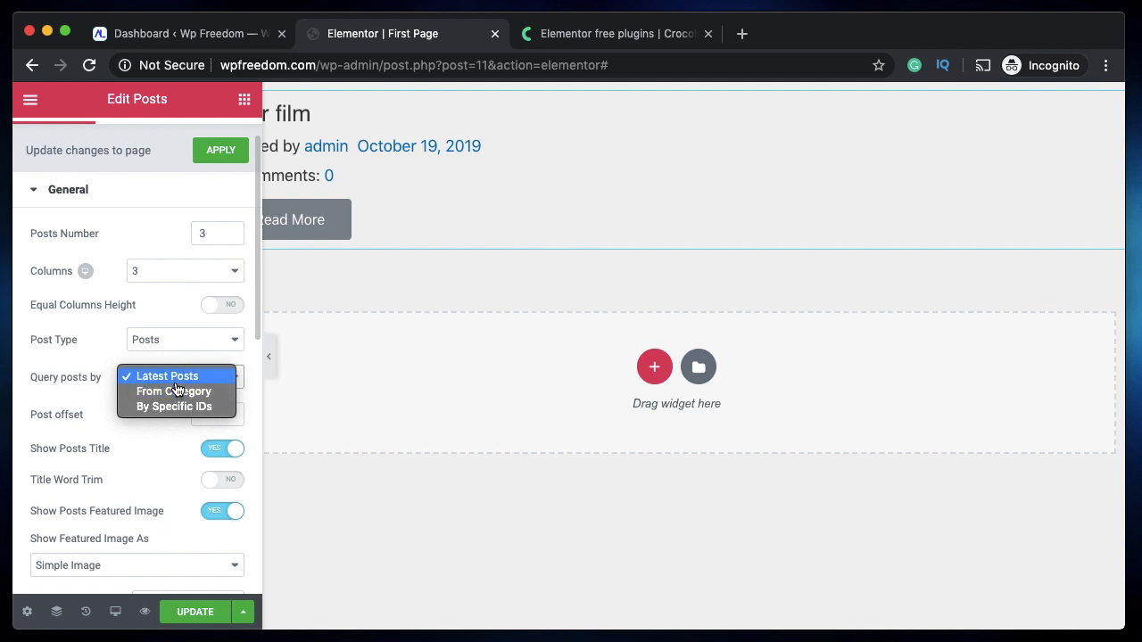
mouse_move(174, 406)
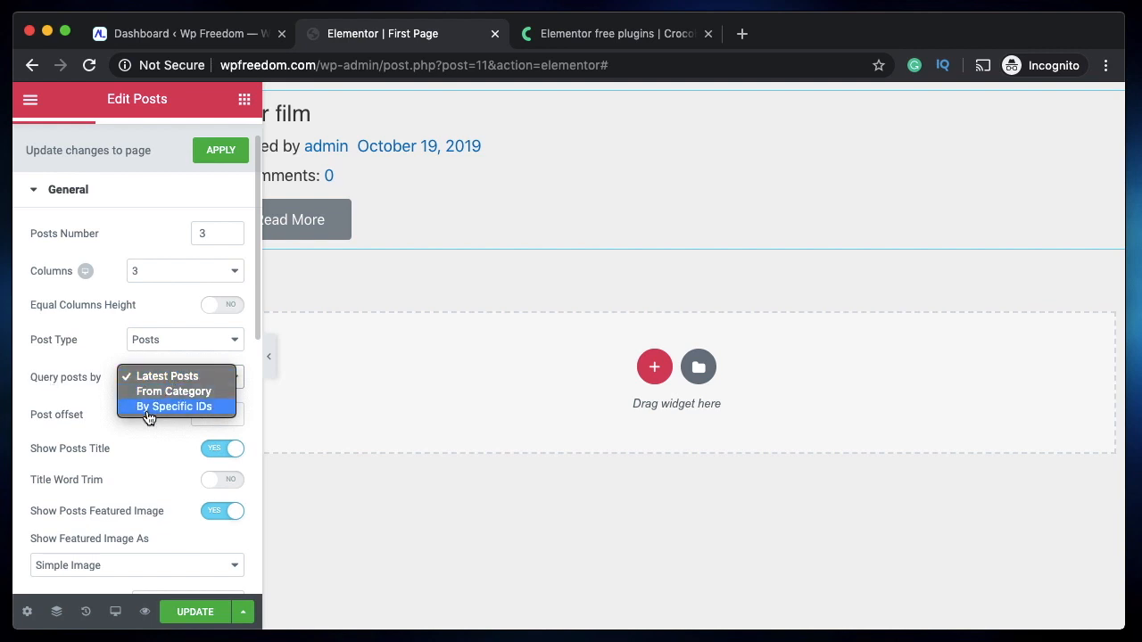
click(167, 375)
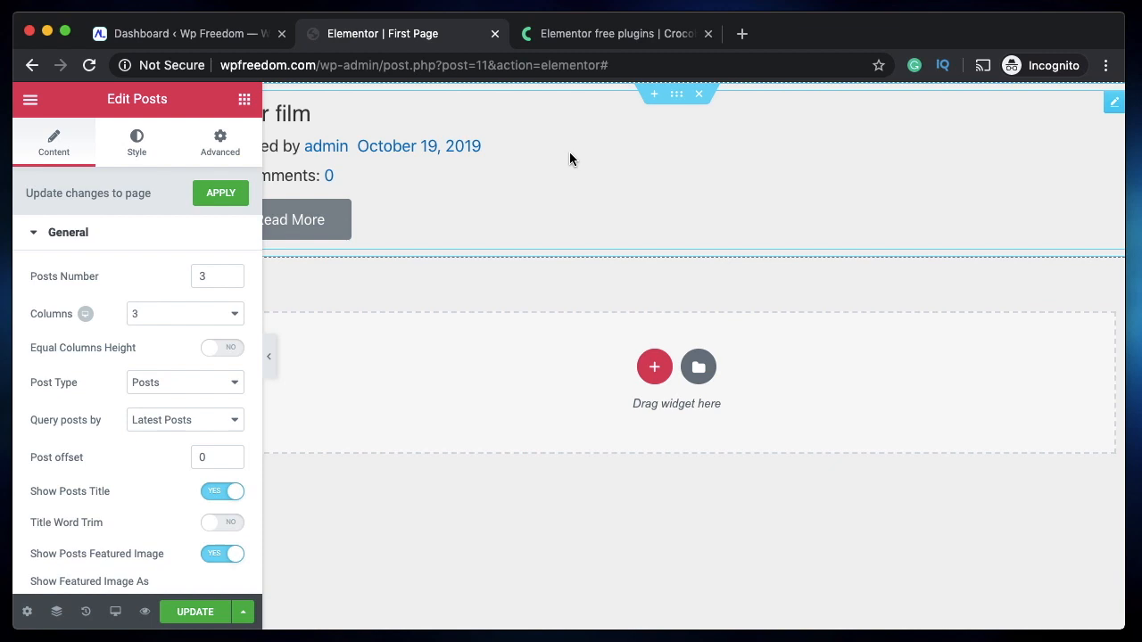
click(244, 99)
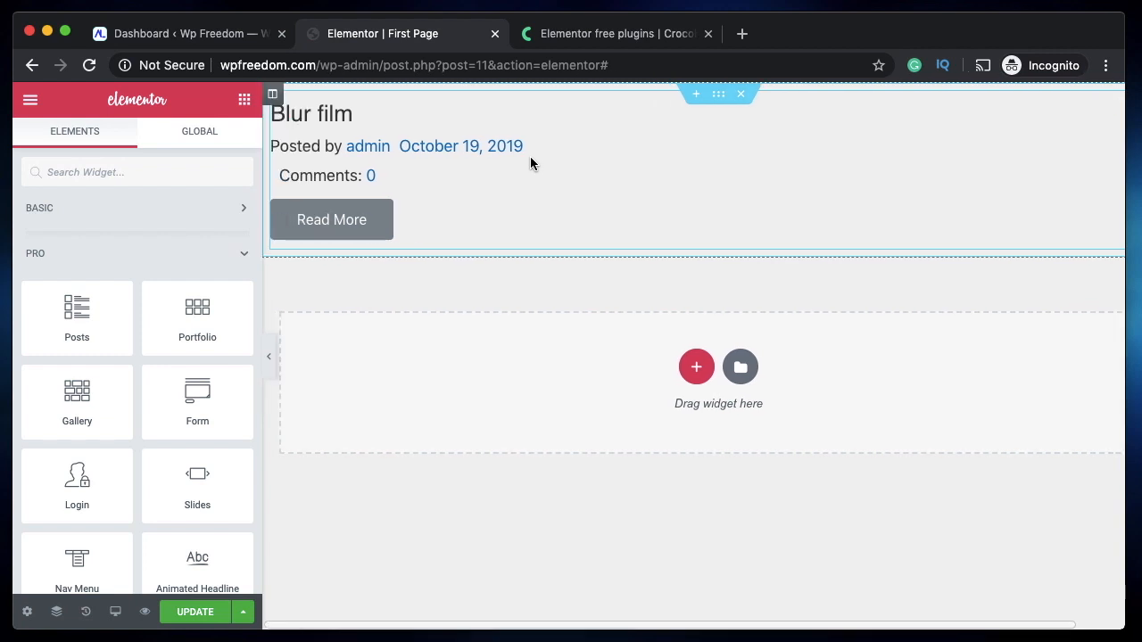
mouse_move(551, 210)
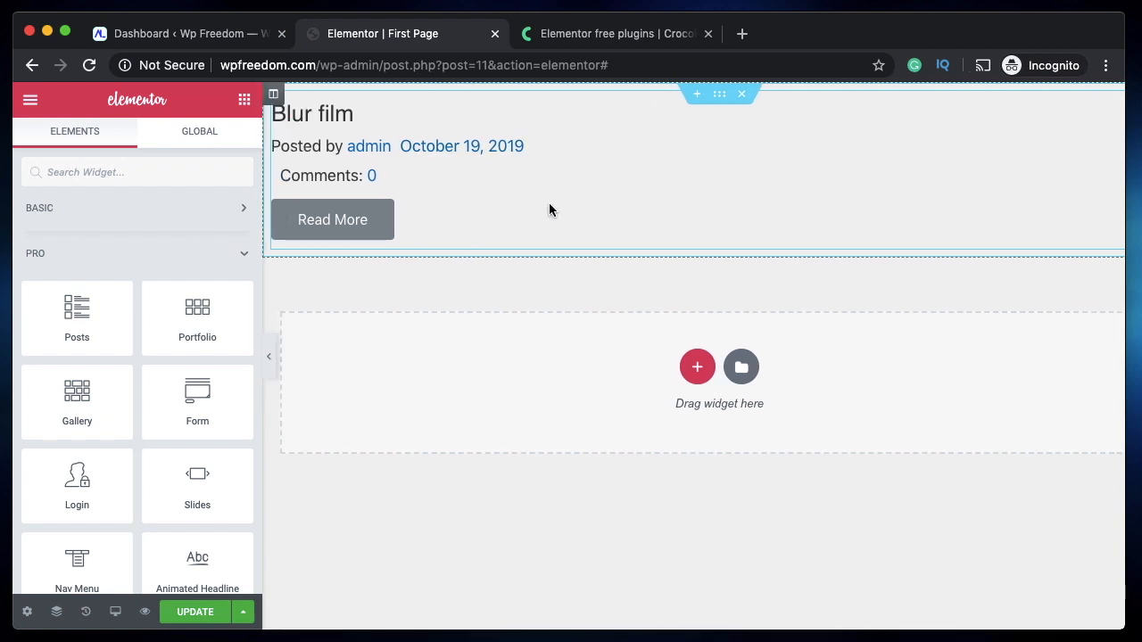
mouse_move(77, 333)
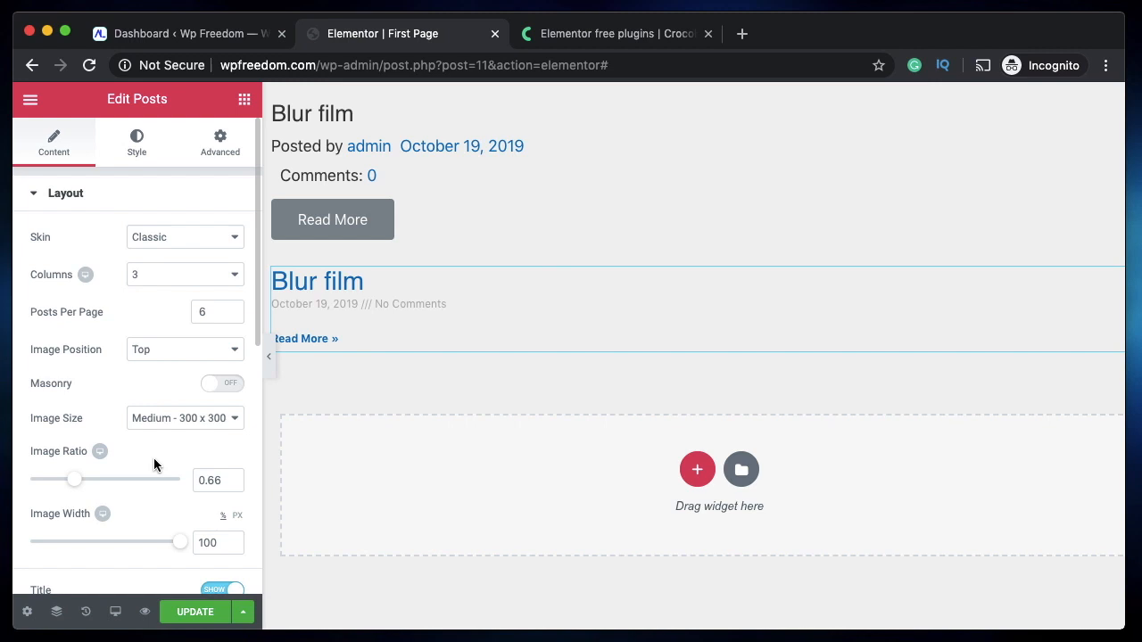
mouse_move(395, 241)
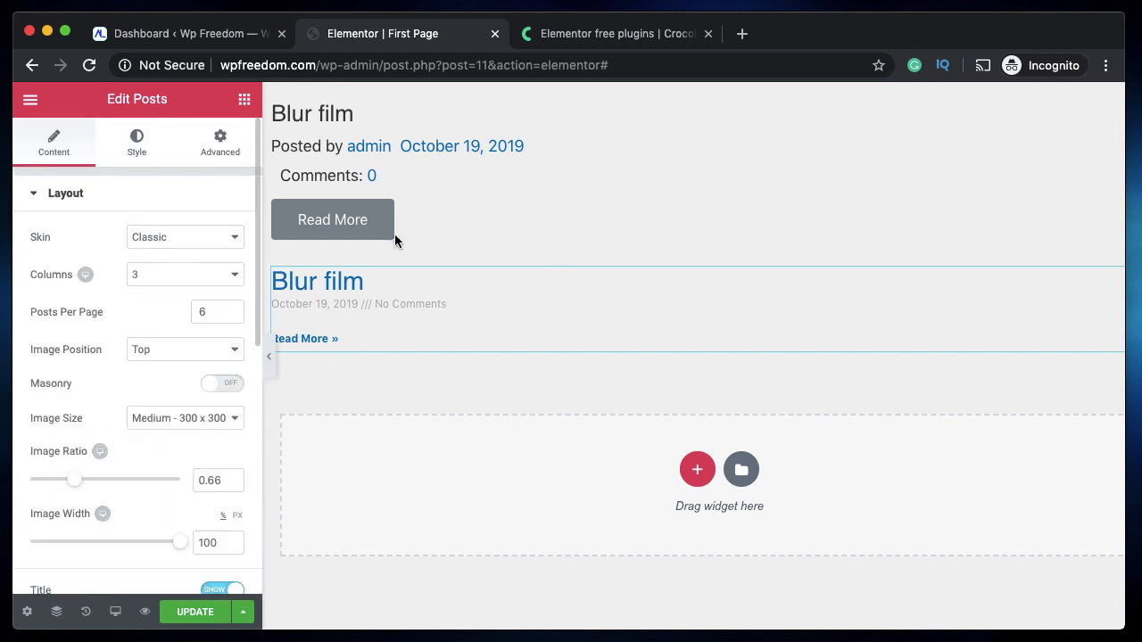
Step: Expand the Posts widget's Carousel settings and scroll through its options
scroll(down, 3)
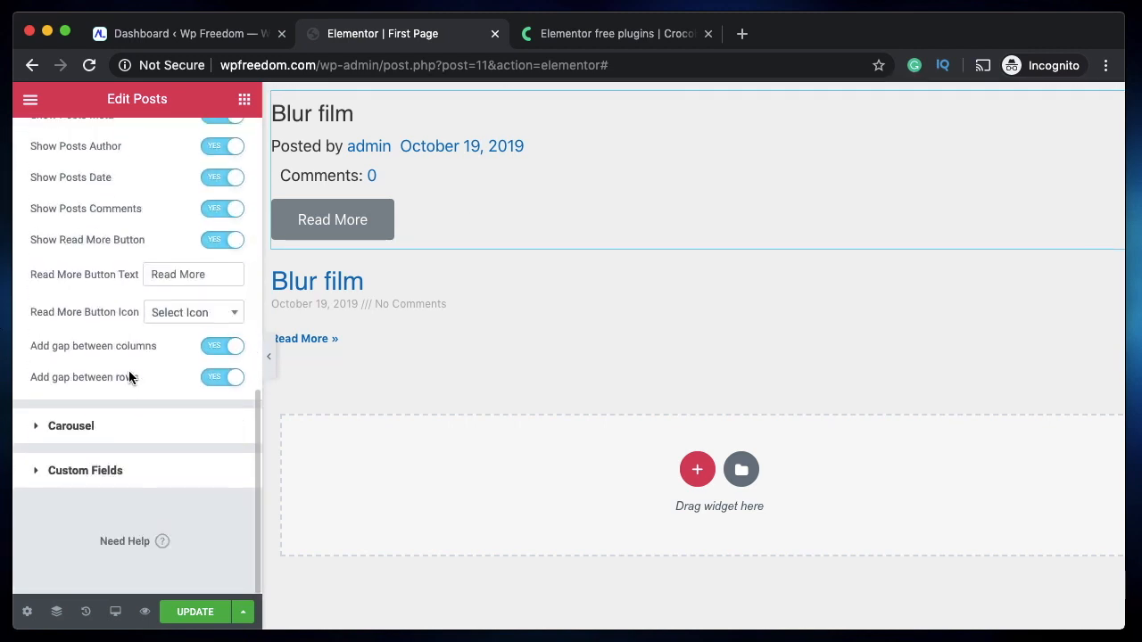
click(72, 425)
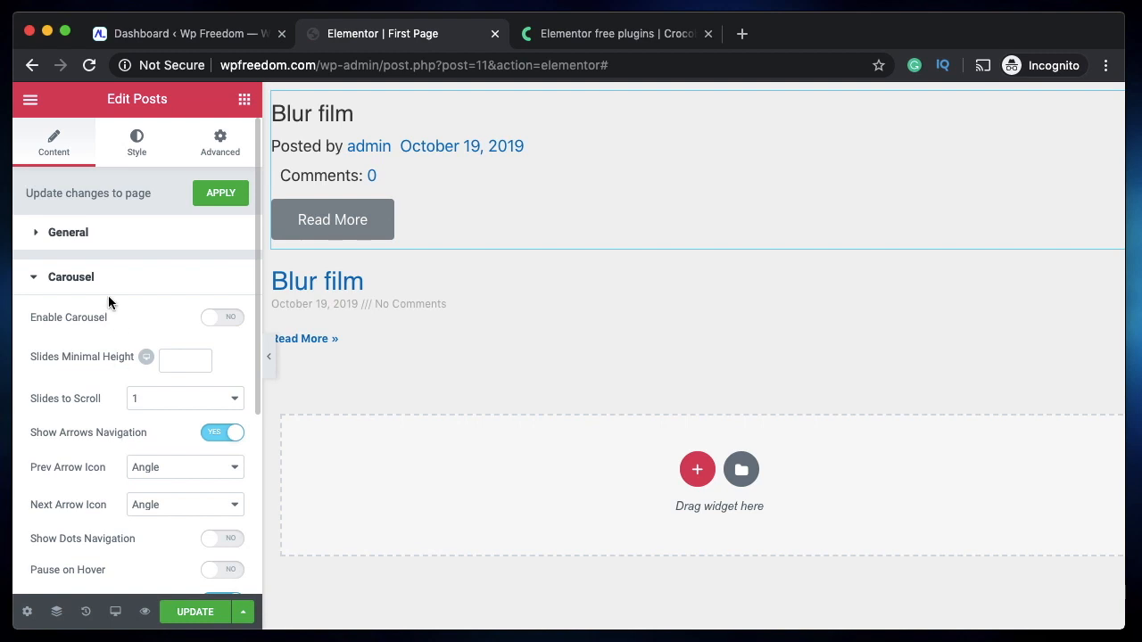
scroll(down, 3)
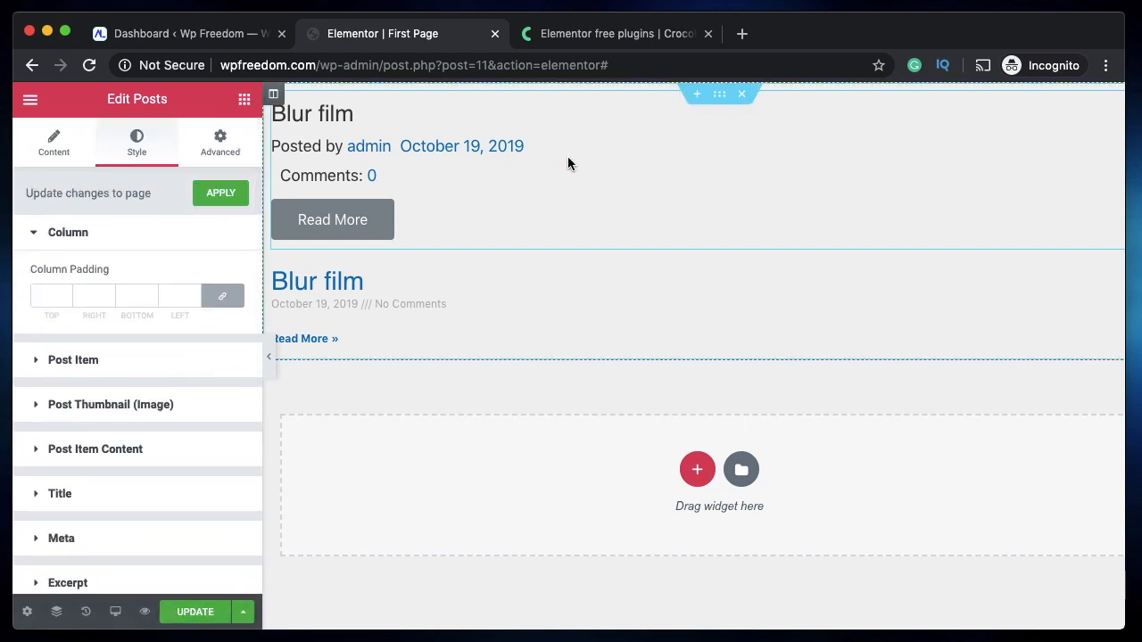
mouse_move(595, 183)
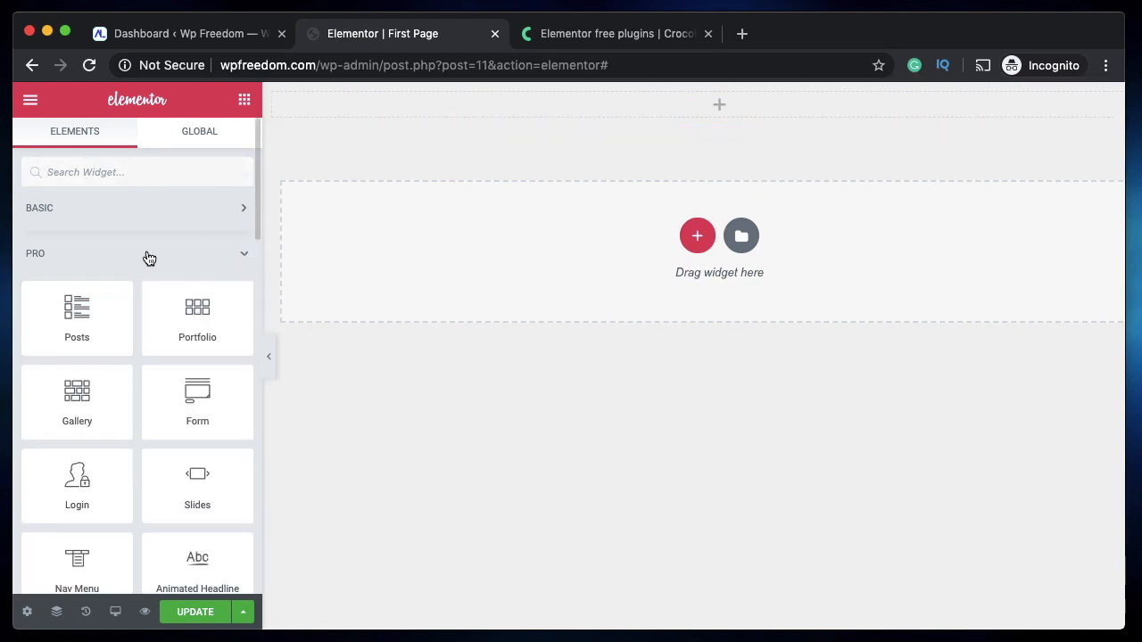
mouse_move(136, 261)
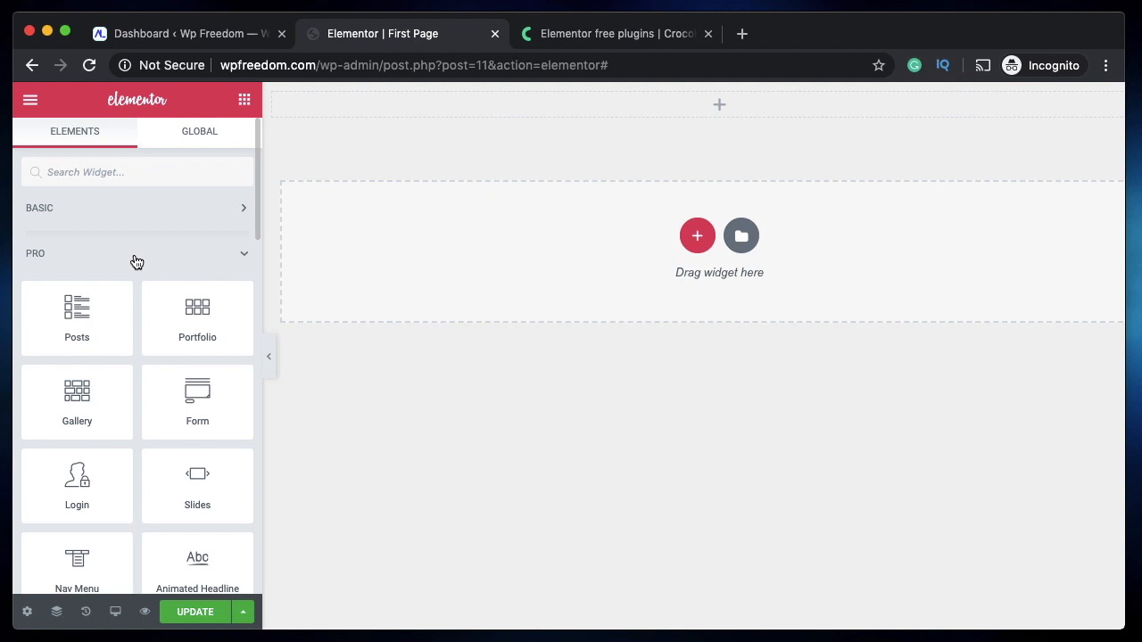
Step: Drag the JetWidgets Image Comparison widget onto the empty section
scroll(down, 3)
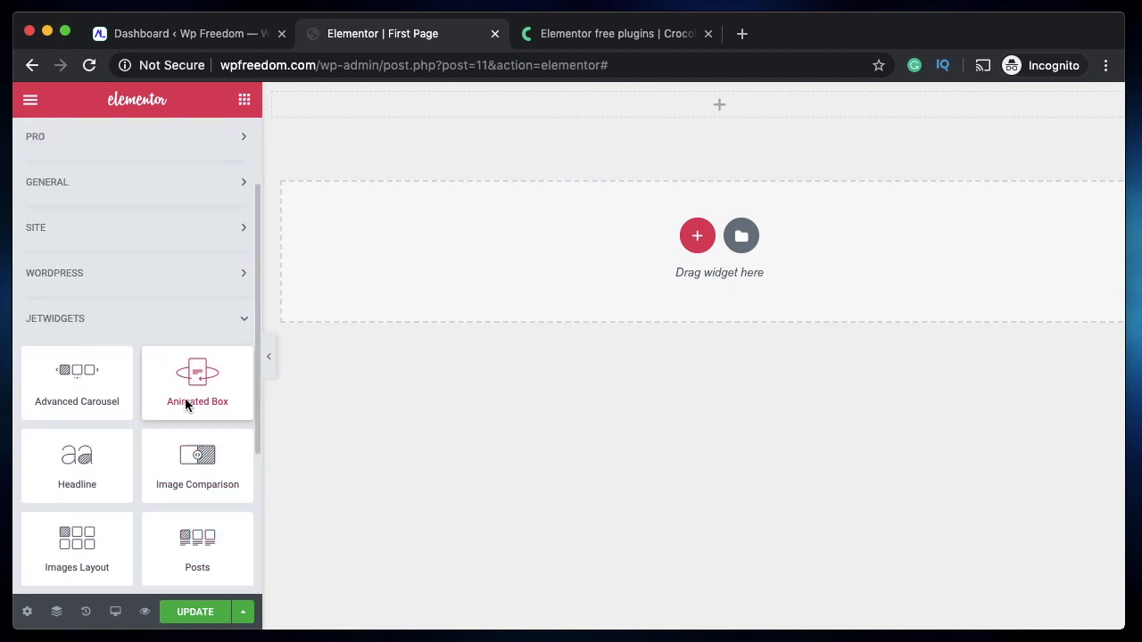
scroll(down, 3)
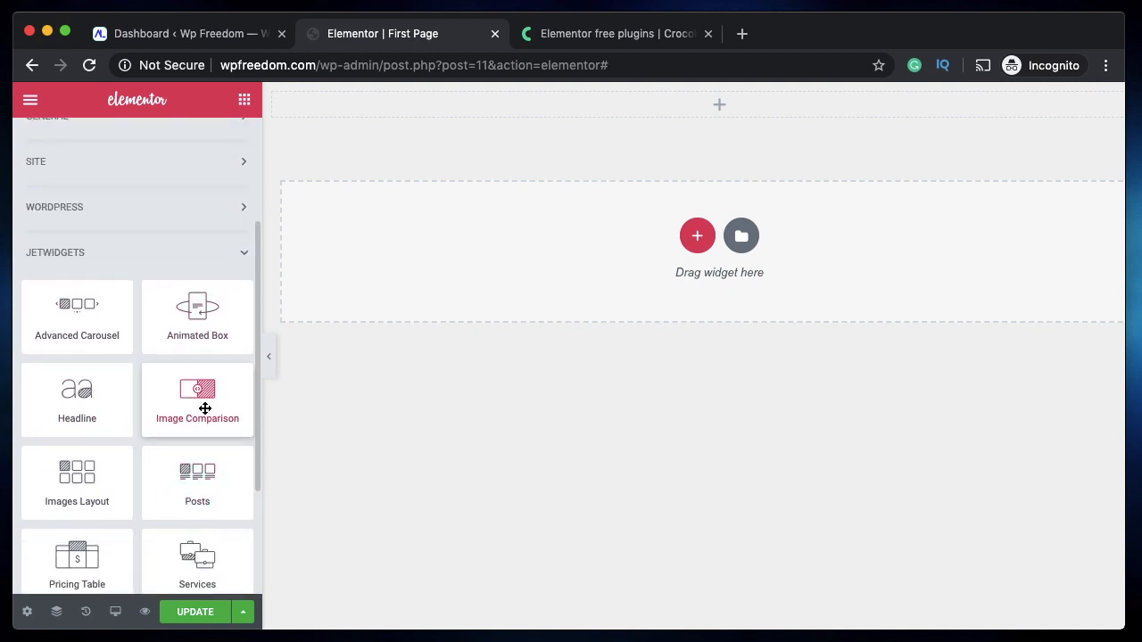
drag(197, 400, 484, 111)
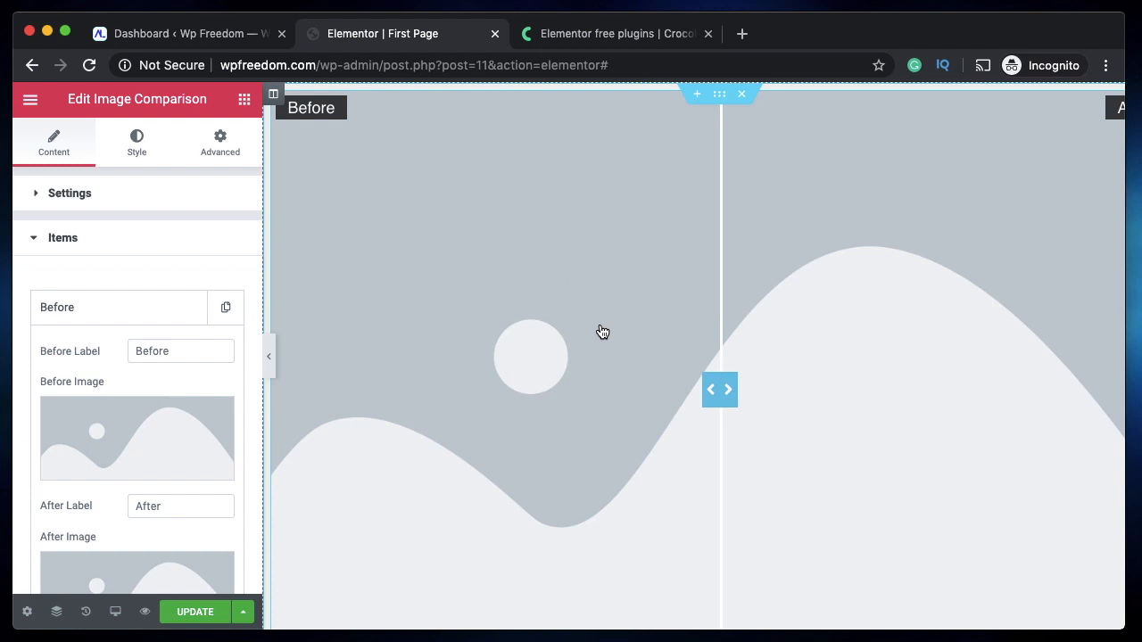
mouse_move(596, 345)
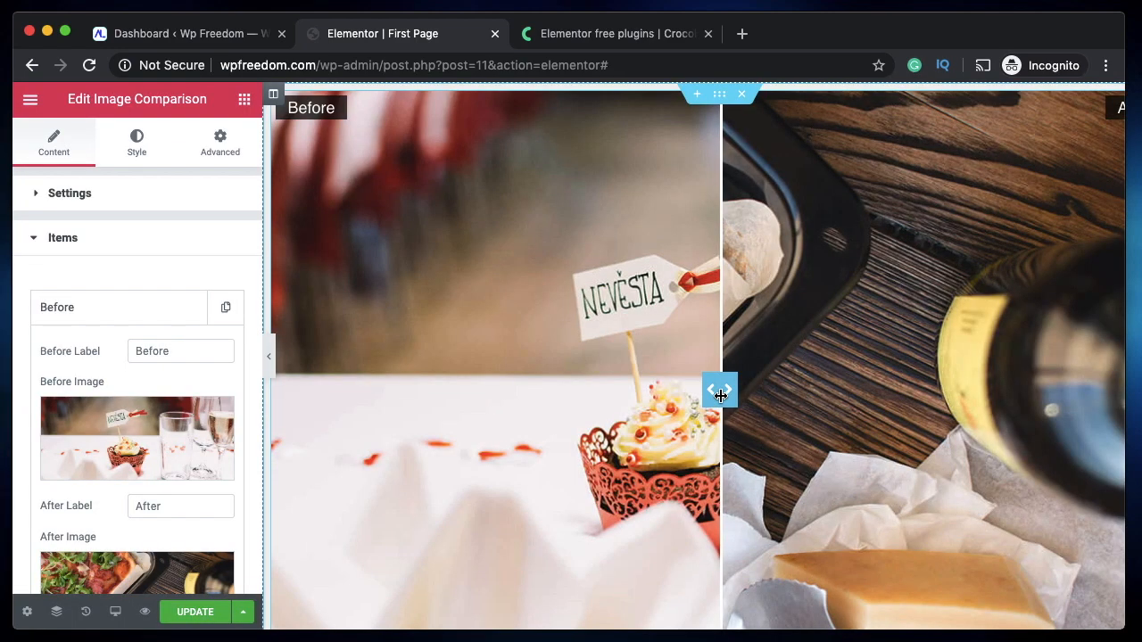
Step: Slide the comparison divider, add and expand a second item, then delete the widget
drag(720, 390, 613, 390)
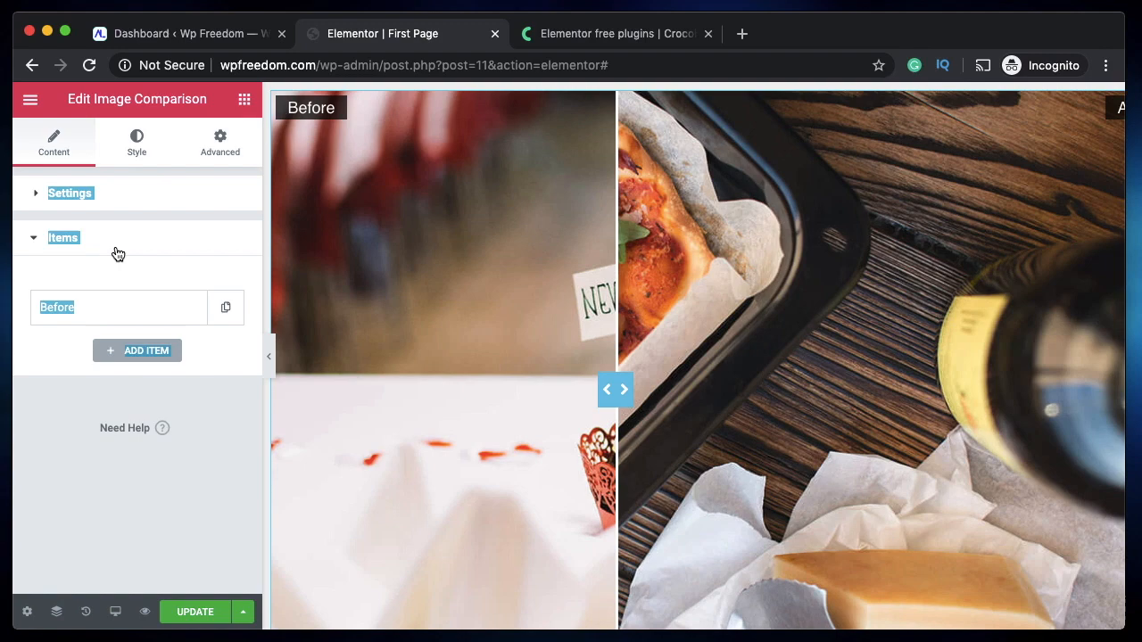
click(137, 350)
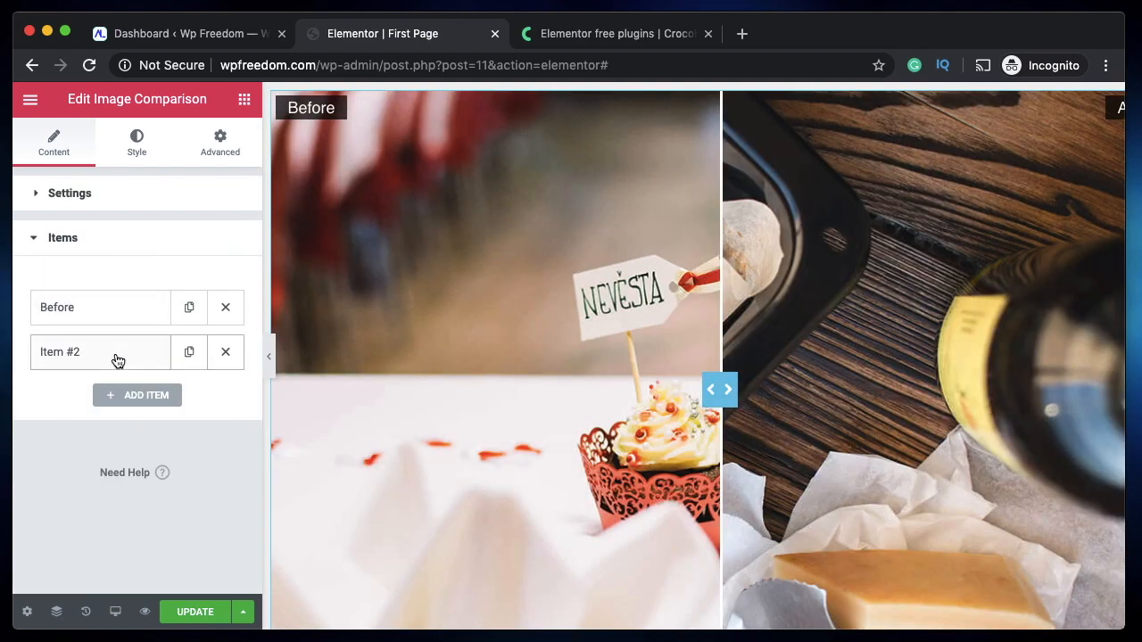
click(101, 352)
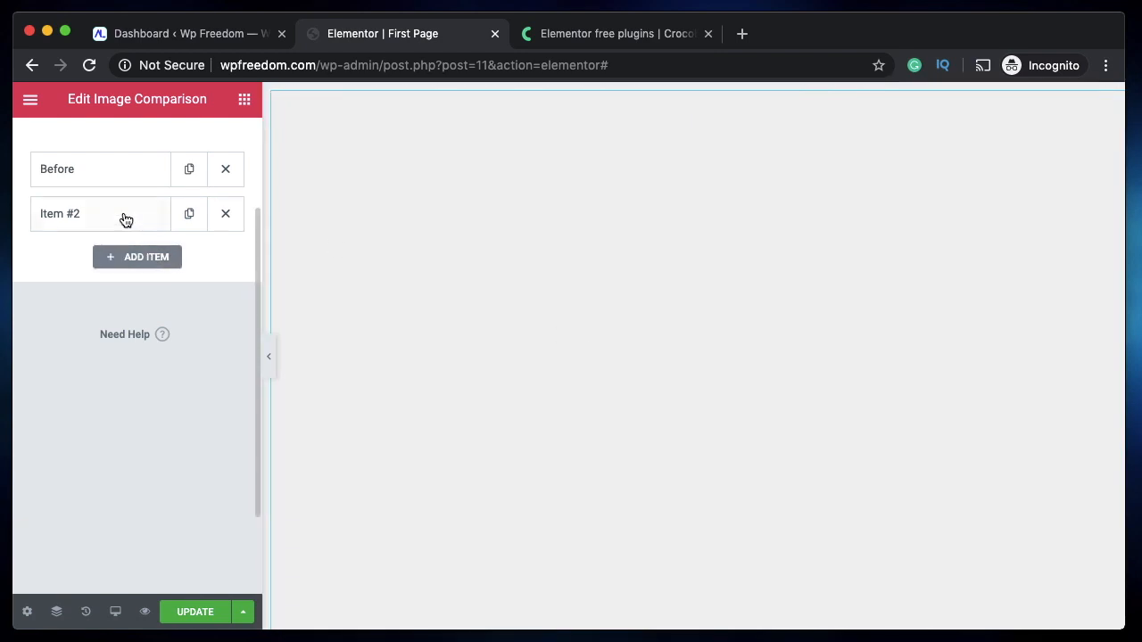
click(30, 99)
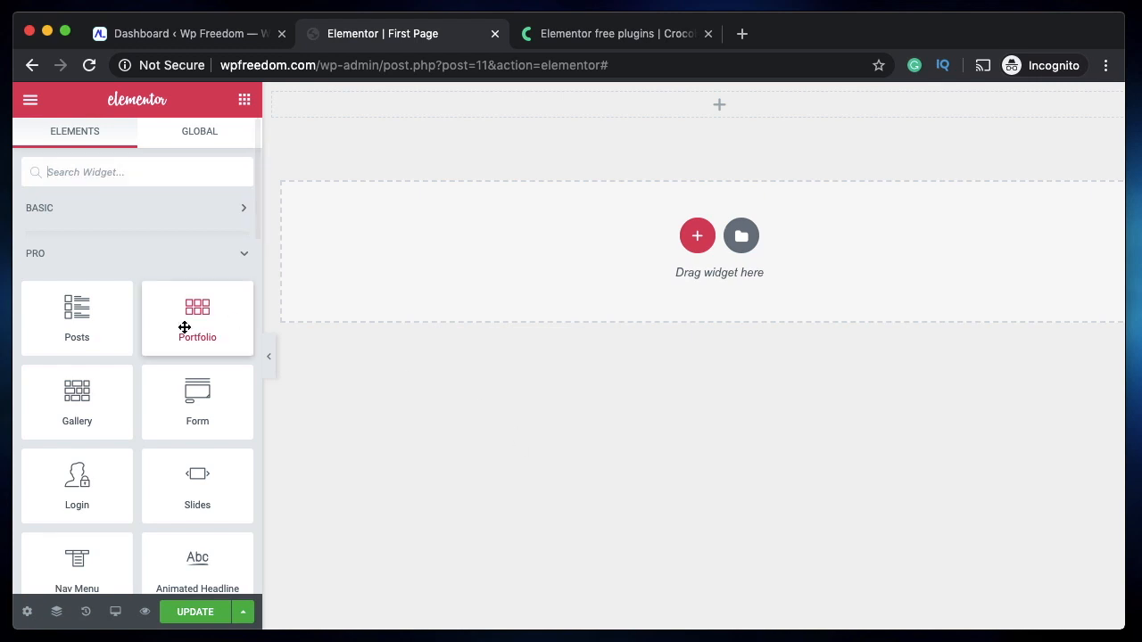
Step: Drop a Pro Slides widget onto the page and inspect its three sample slides
scroll(down, 3)
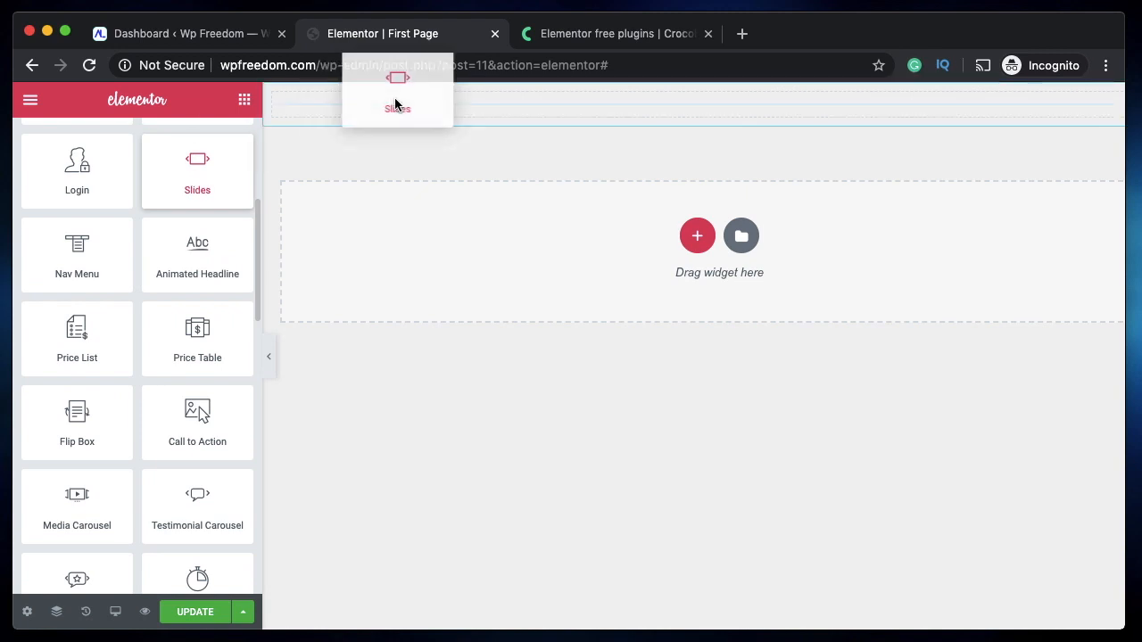
drag(197, 169, 719, 249)
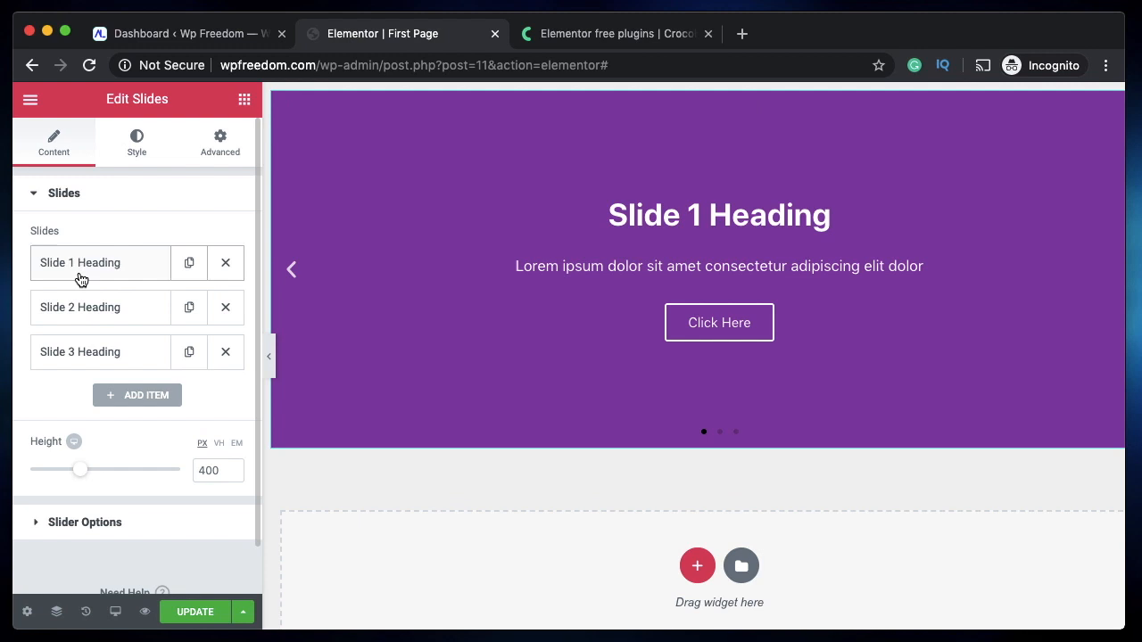
click(80, 262)
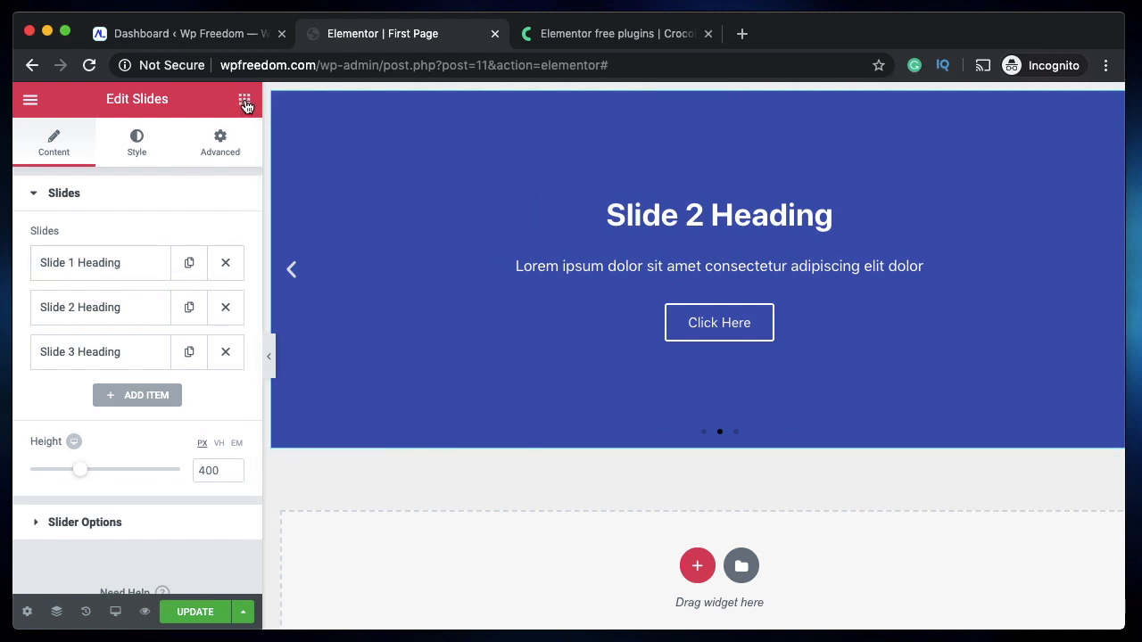
click(244, 99)
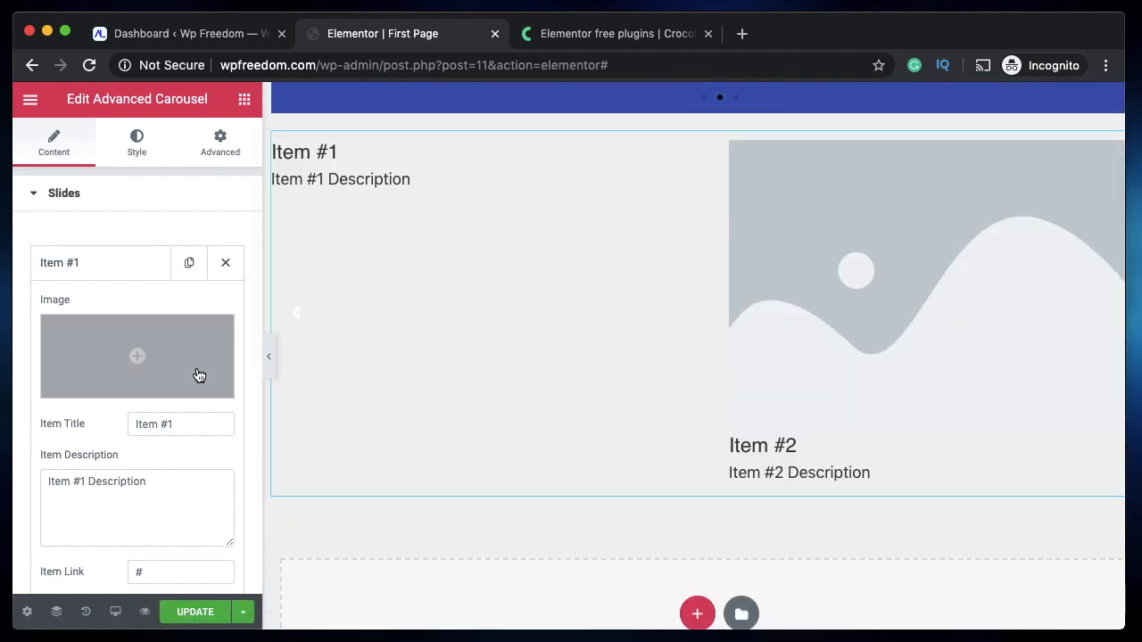
mouse_move(146, 354)
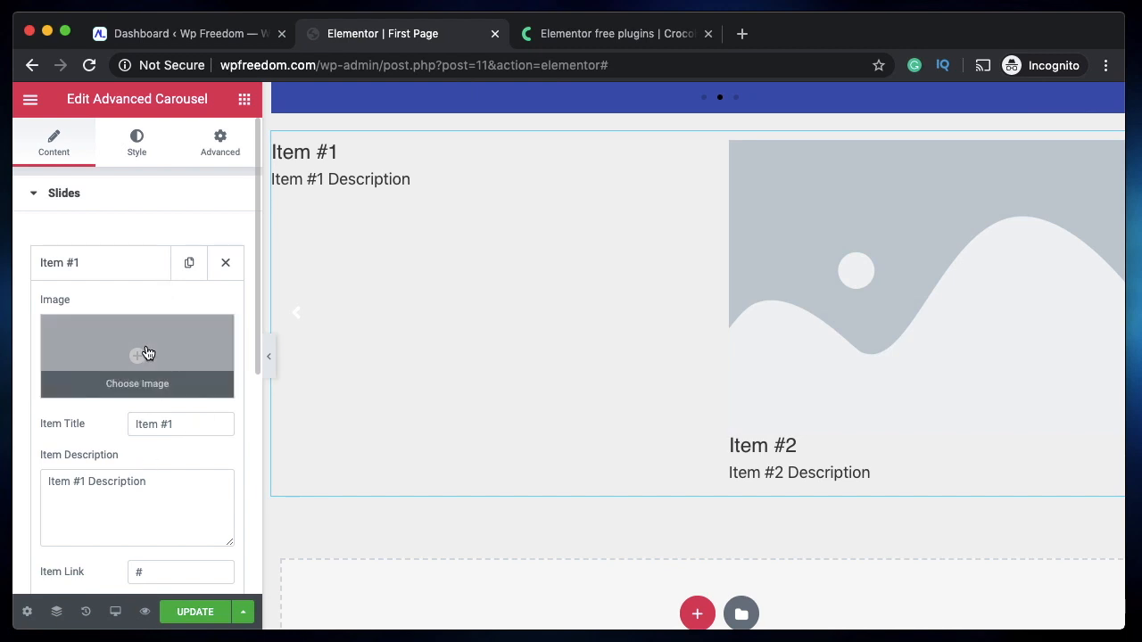
Step: Insert a portrait photo as the image for Advanced Carousel Item #1
click(137, 356)
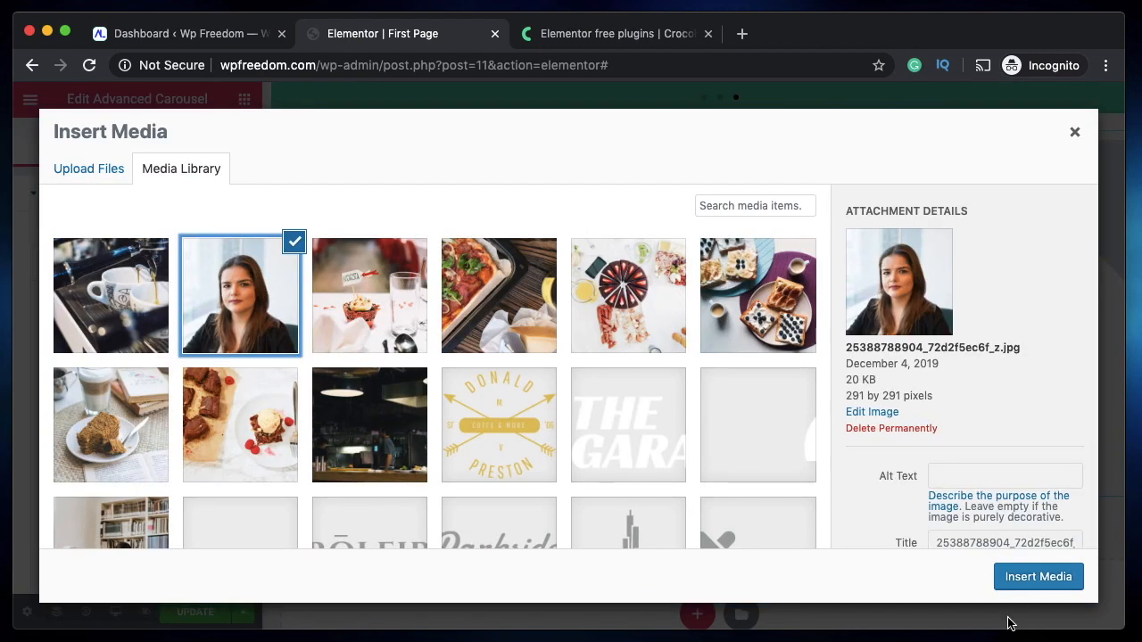
click(1038, 577)
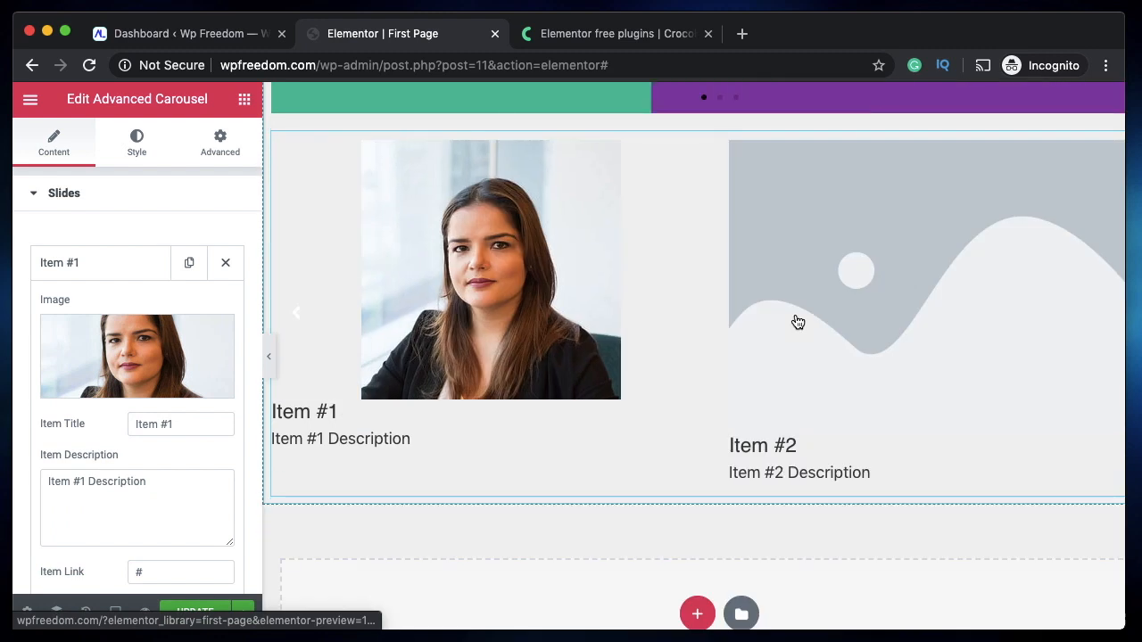
click(225, 262)
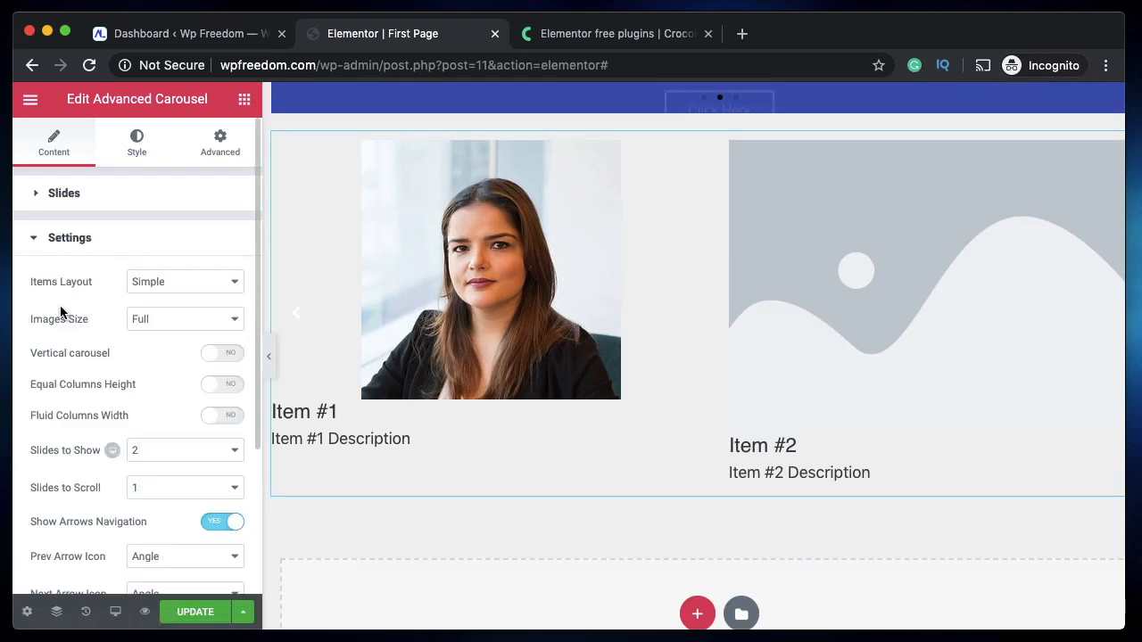
Step: Set the carousel's Items Layout to Banners, then delete the Advanced Carousel
click(183, 281)
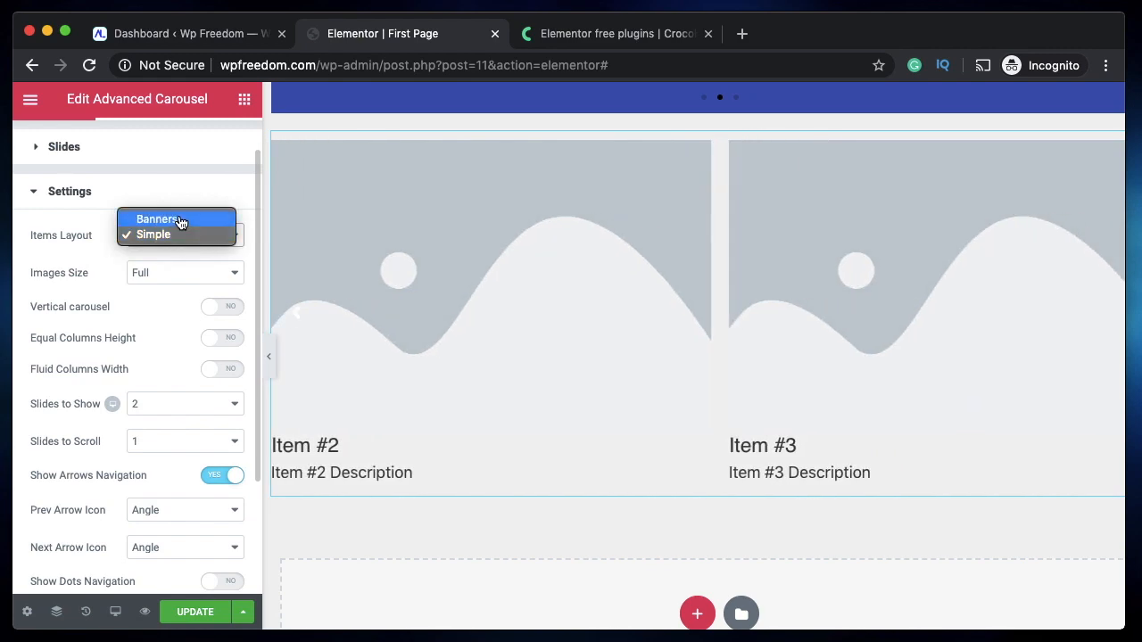
click(157, 219)
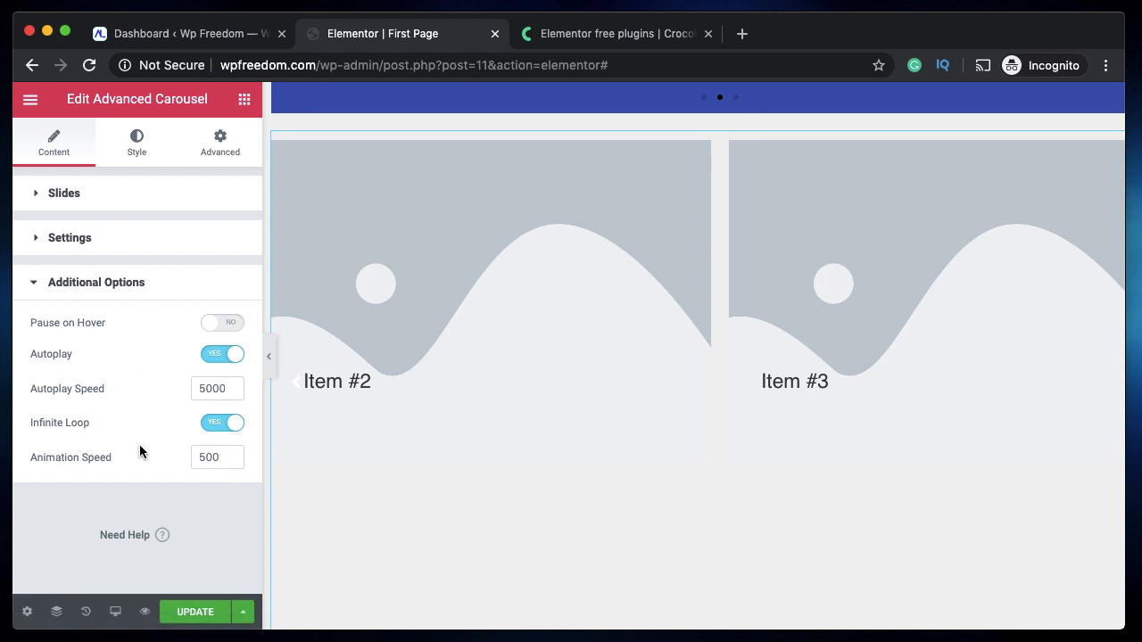
right_click(545, 221)
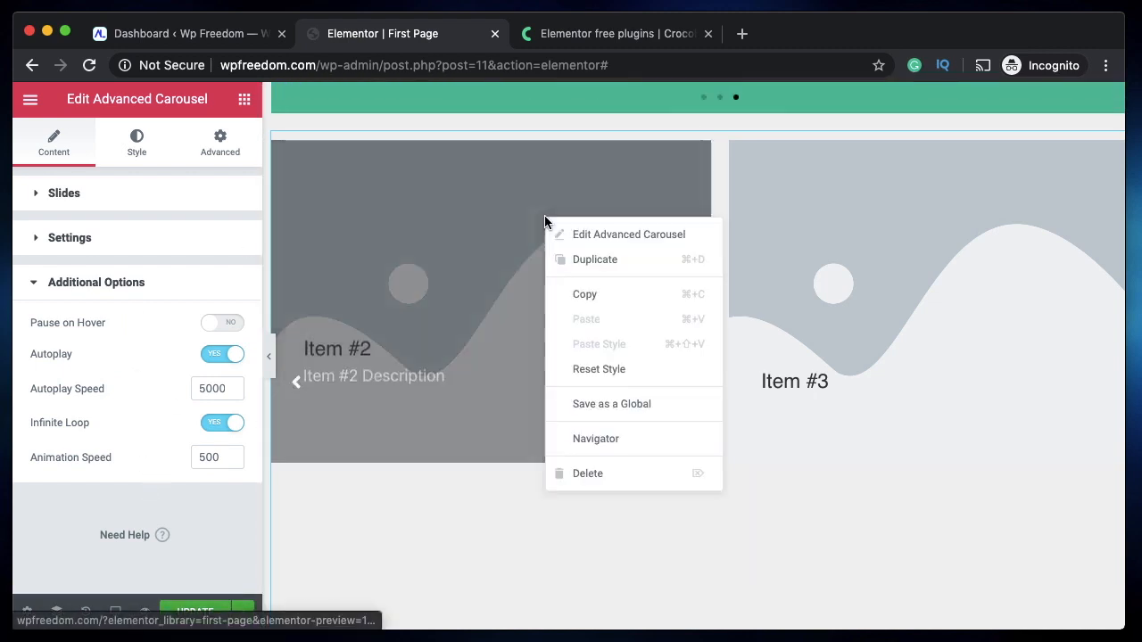
click(588, 473)
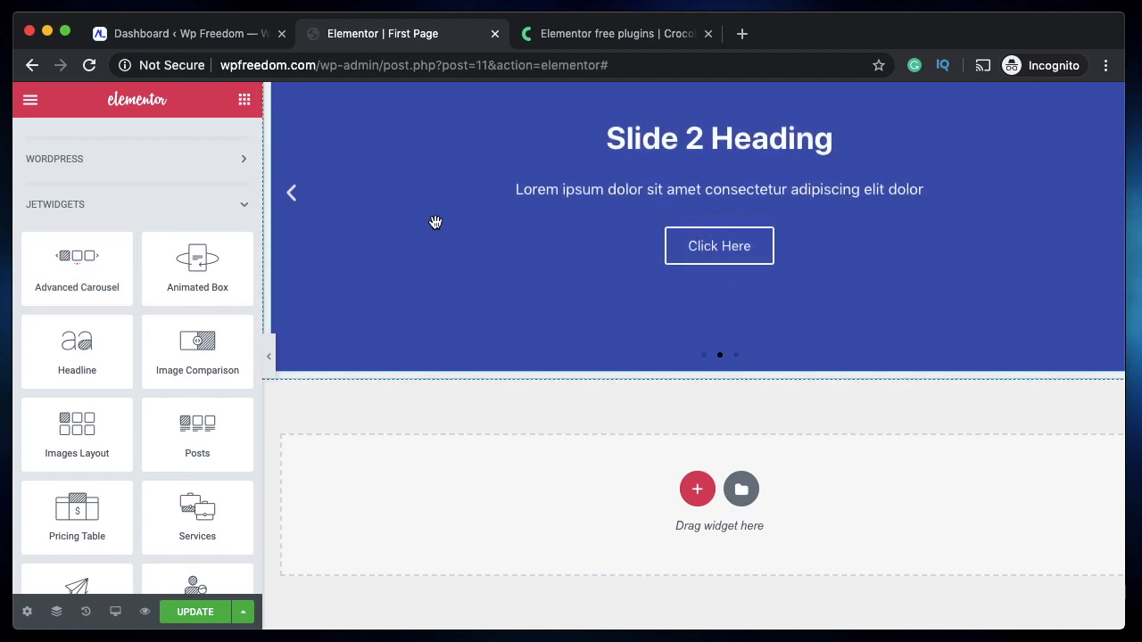
Step: Delete the Slides widget and the pricing table, emptying the page section
right_click(435, 221)
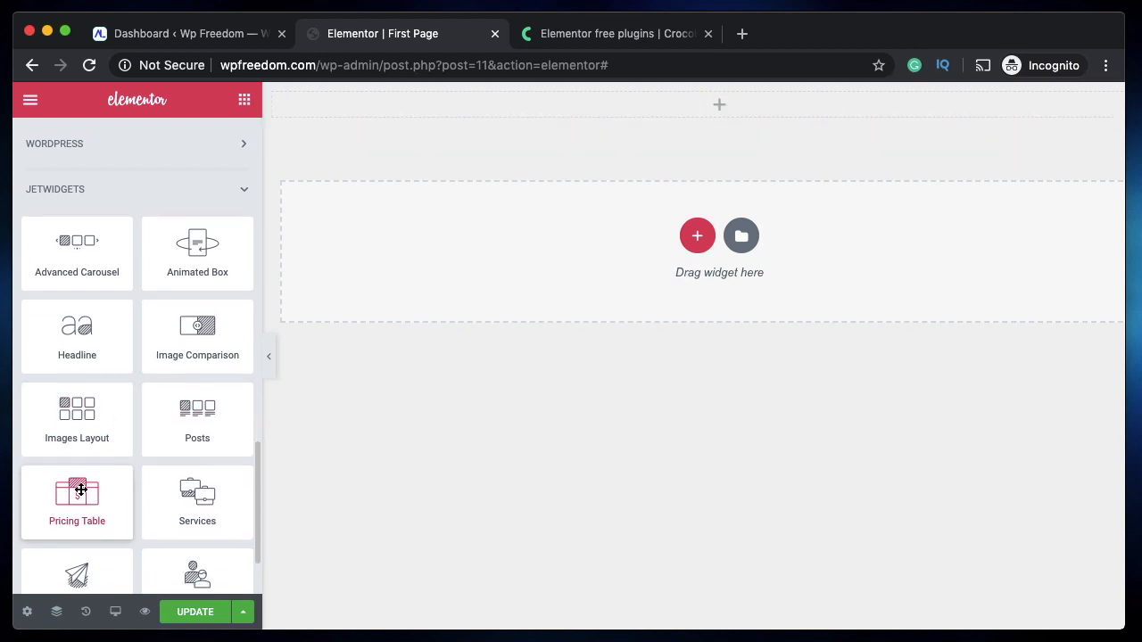
scroll(down, 3)
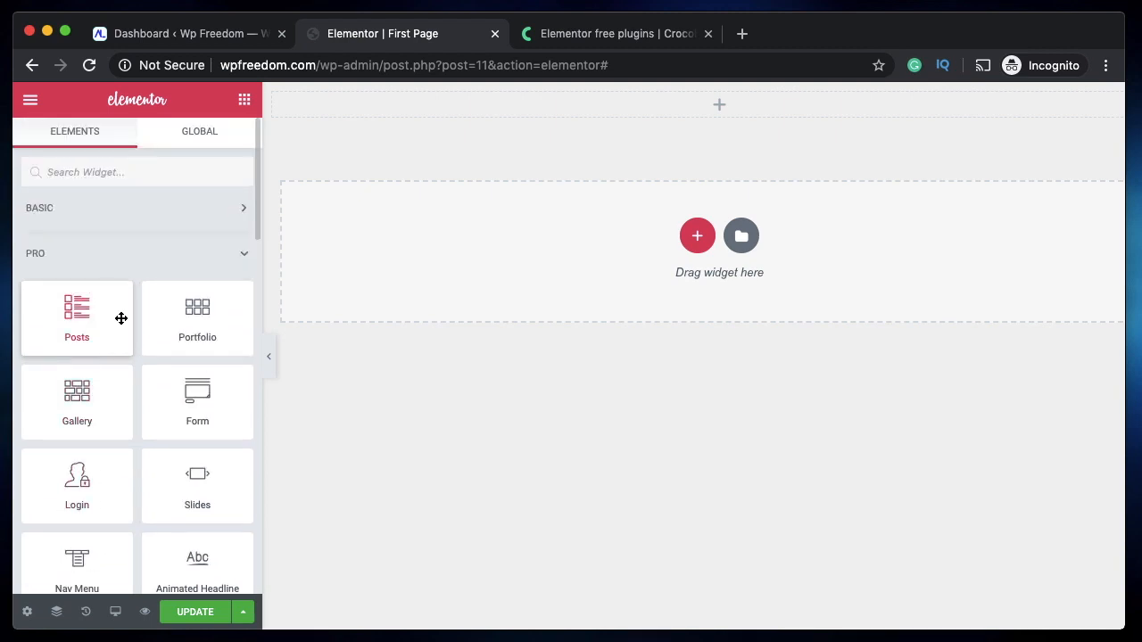
scroll(down, 3)
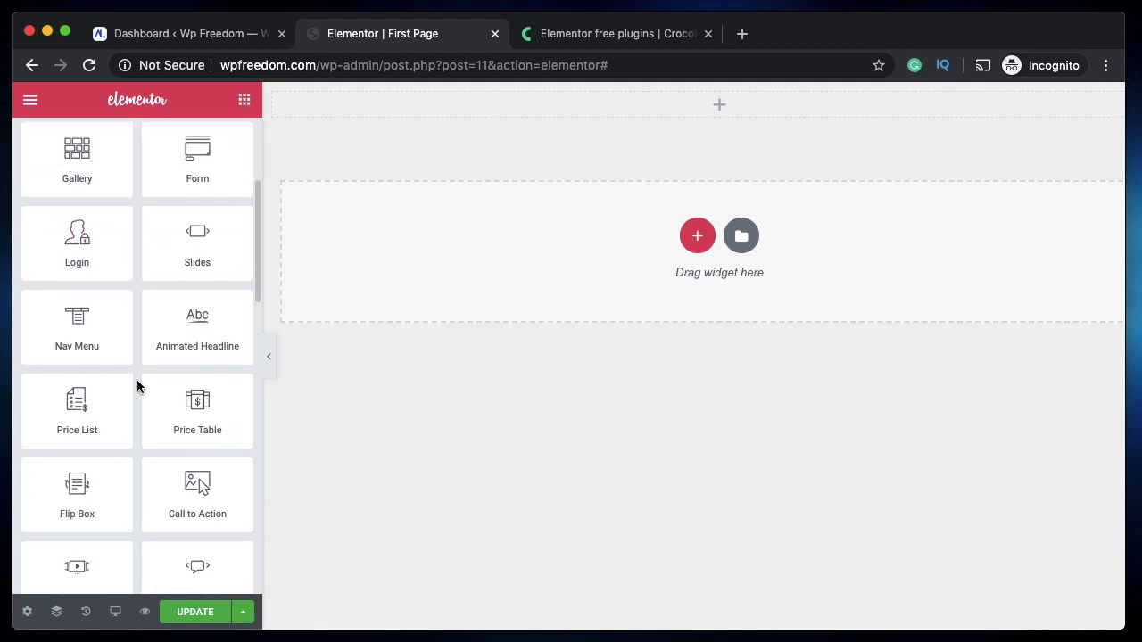
mouse_move(194, 424)
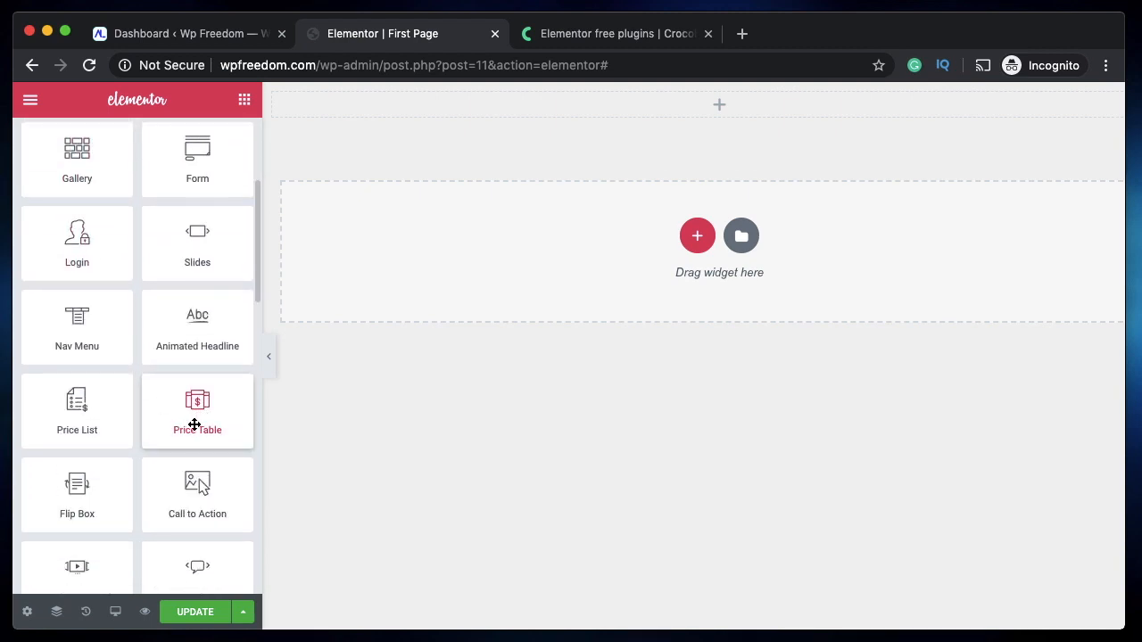
scroll(down, 3)
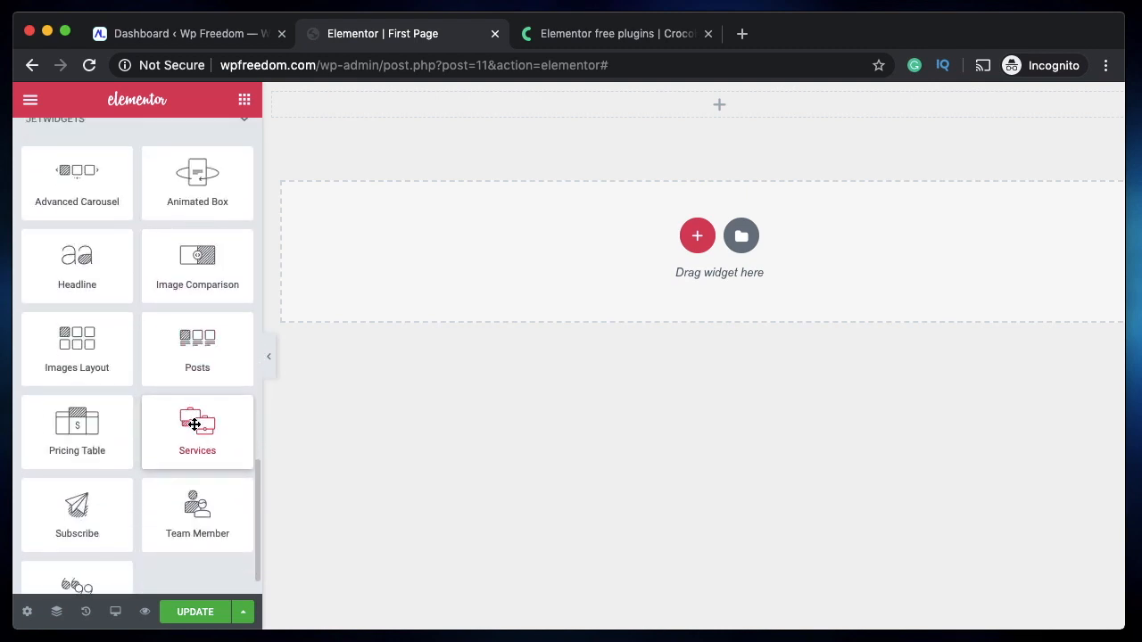
mouse_move(77, 432)
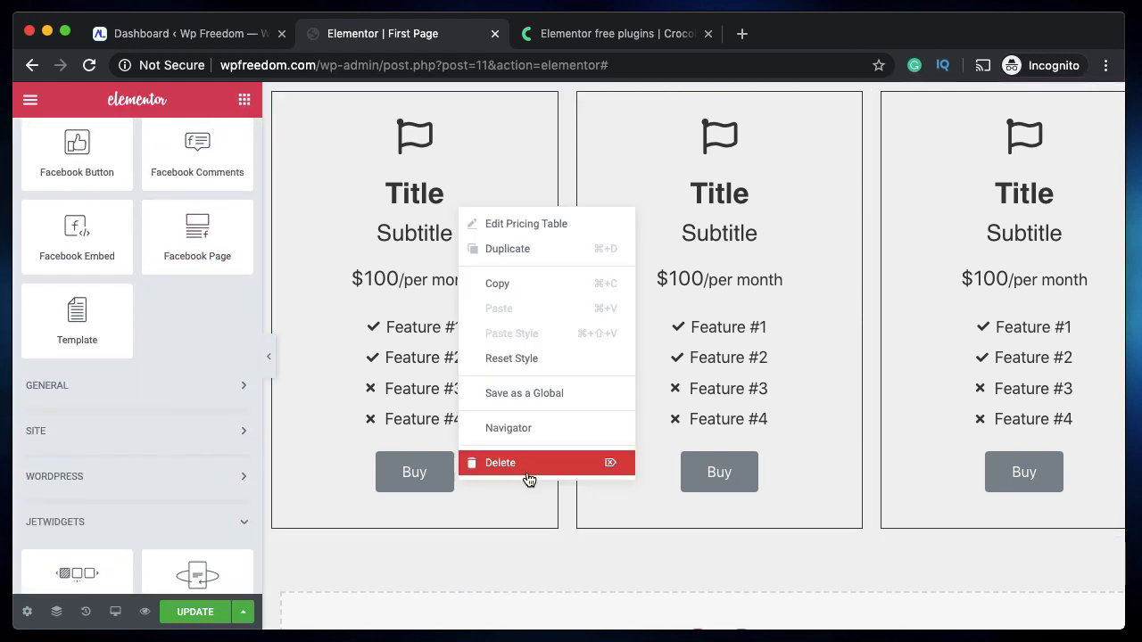
click(500, 463)
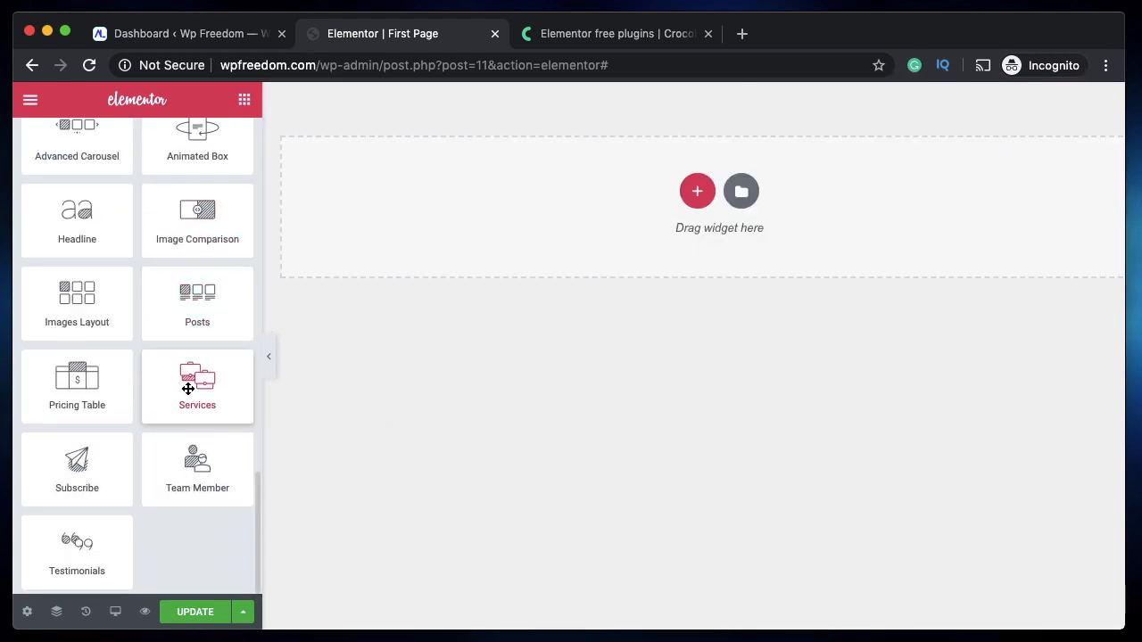
mouse_move(73, 312)
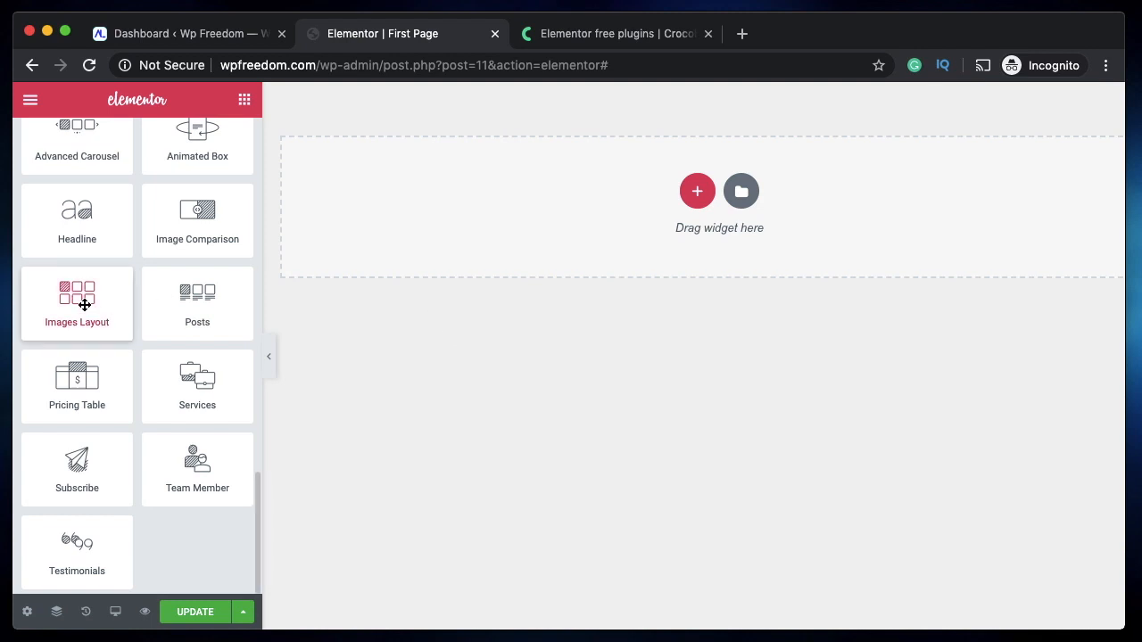
Step: Drop a JetWidgets Images Layout widget into the empty 'Drag widget here' section
drag(76, 303, 526, 174)
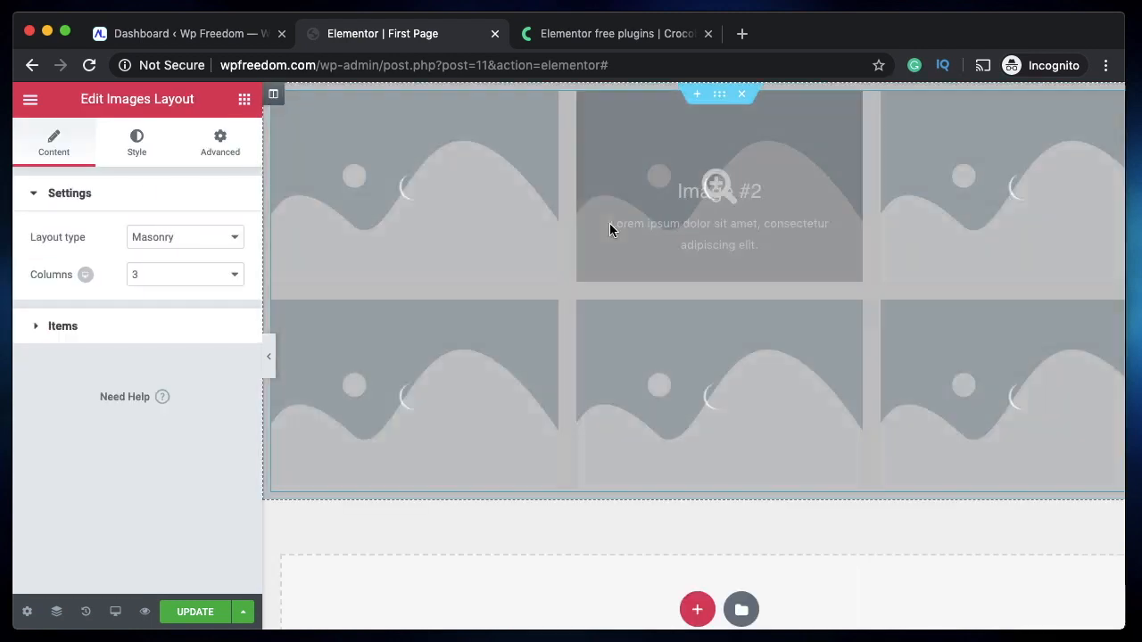
mouse_move(366, 205)
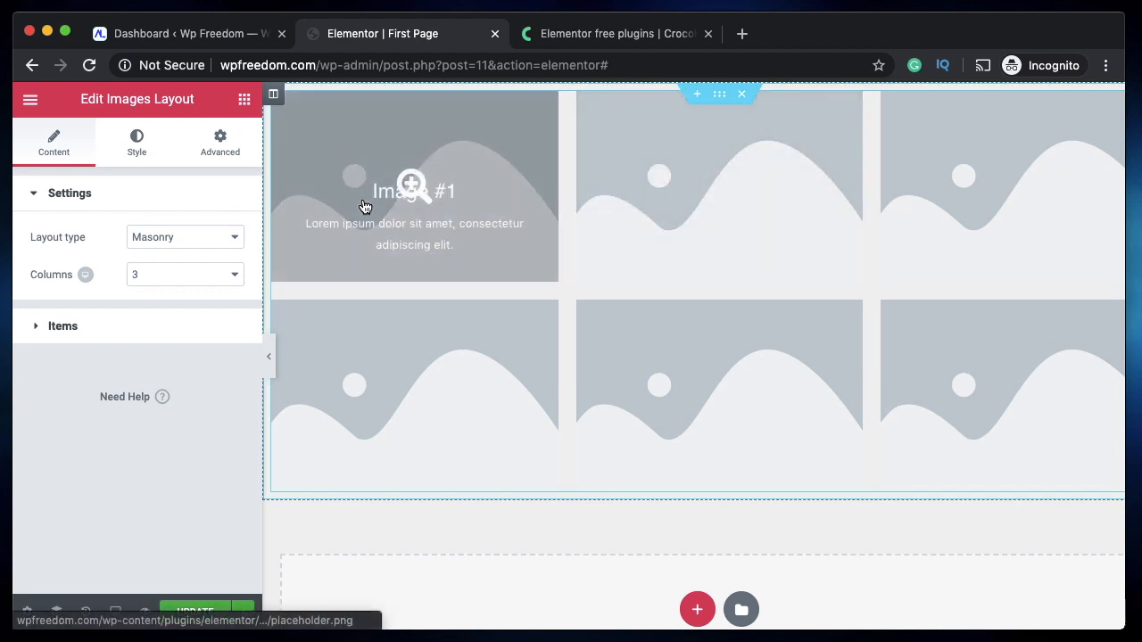
mouse_move(466, 204)
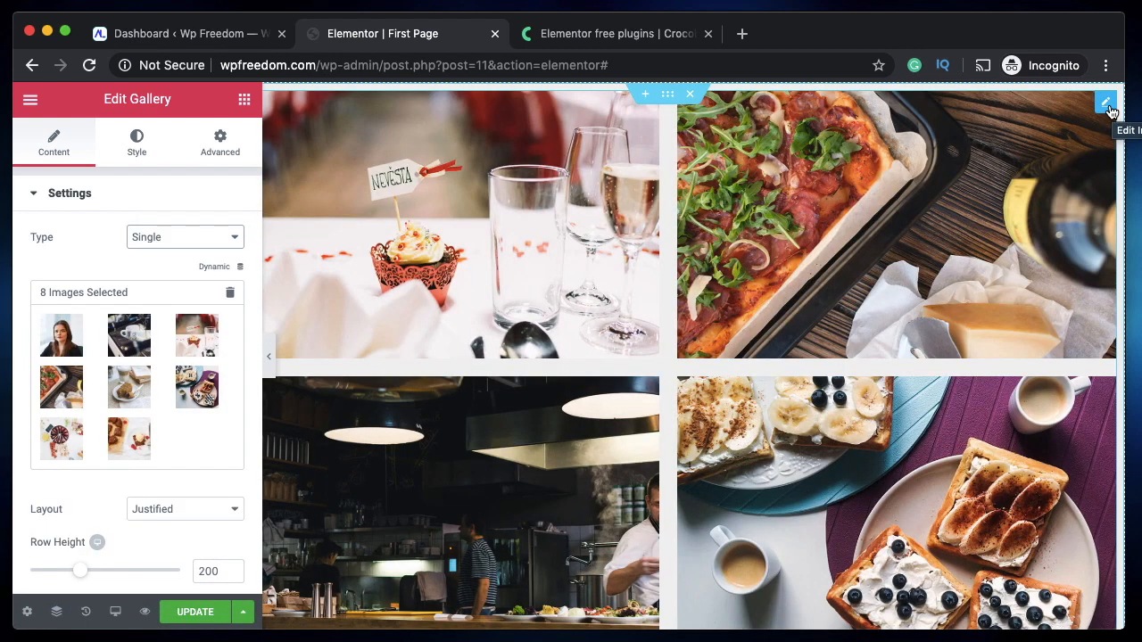
Step: Switch the food-photo Images Layout widget to the Justify layout
click(1105, 102)
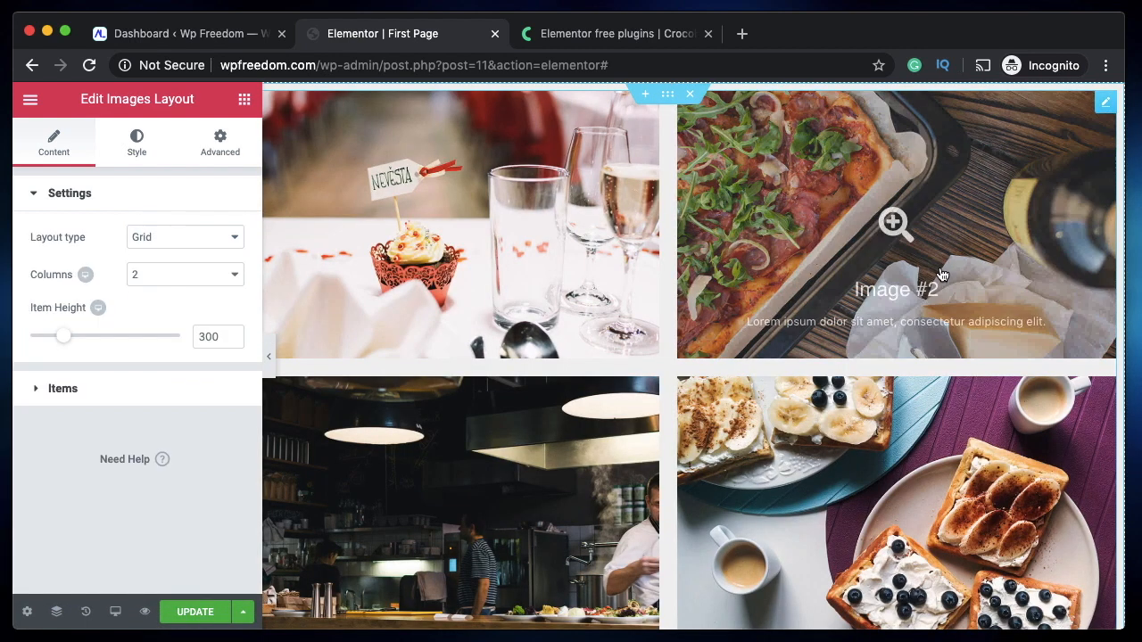
mouse_move(886, 221)
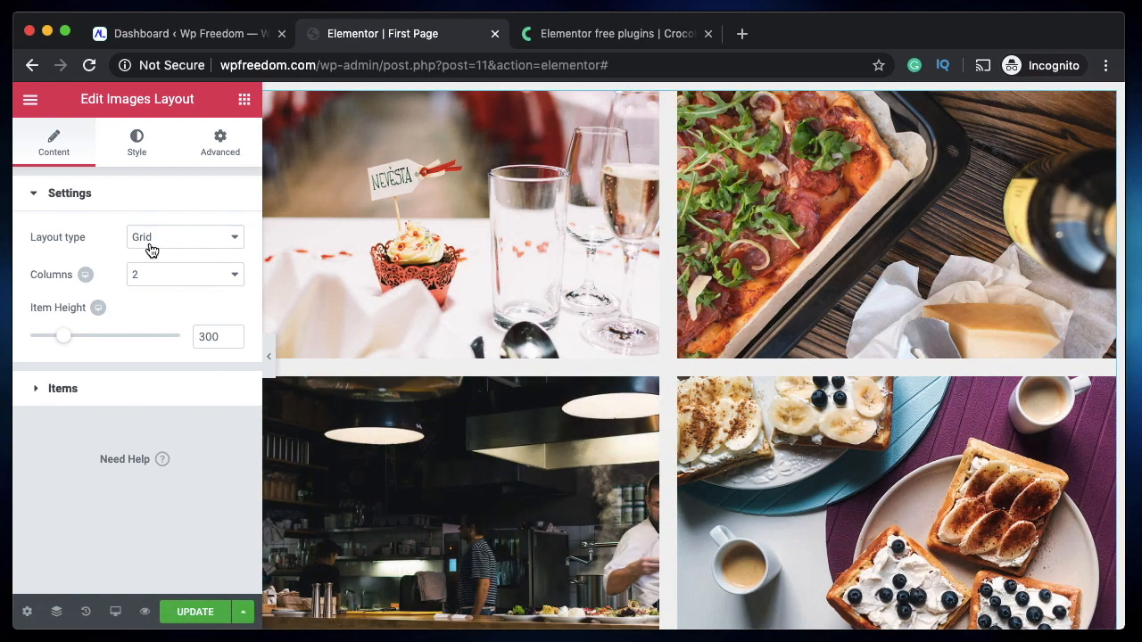
click(183, 237)
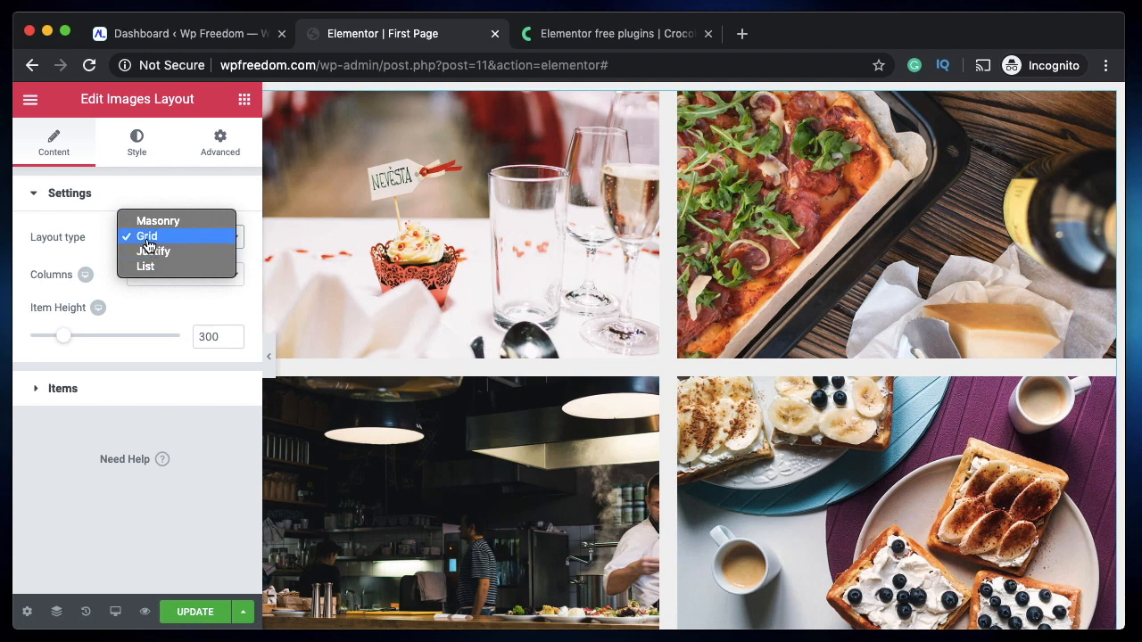
mouse_move(153, 251)
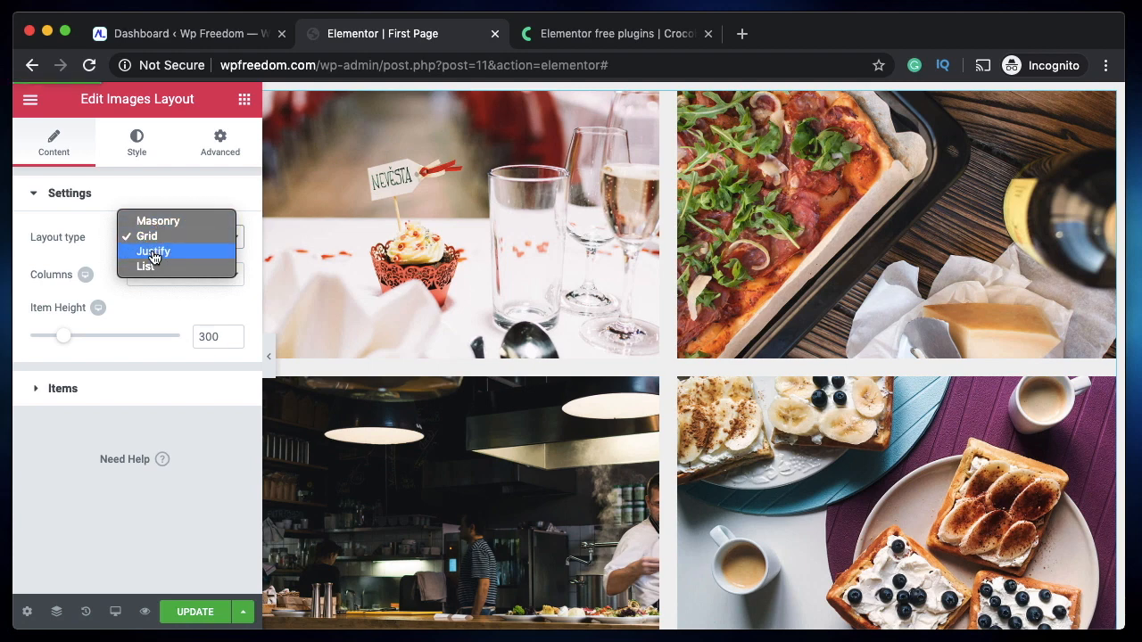
click(152, 251)
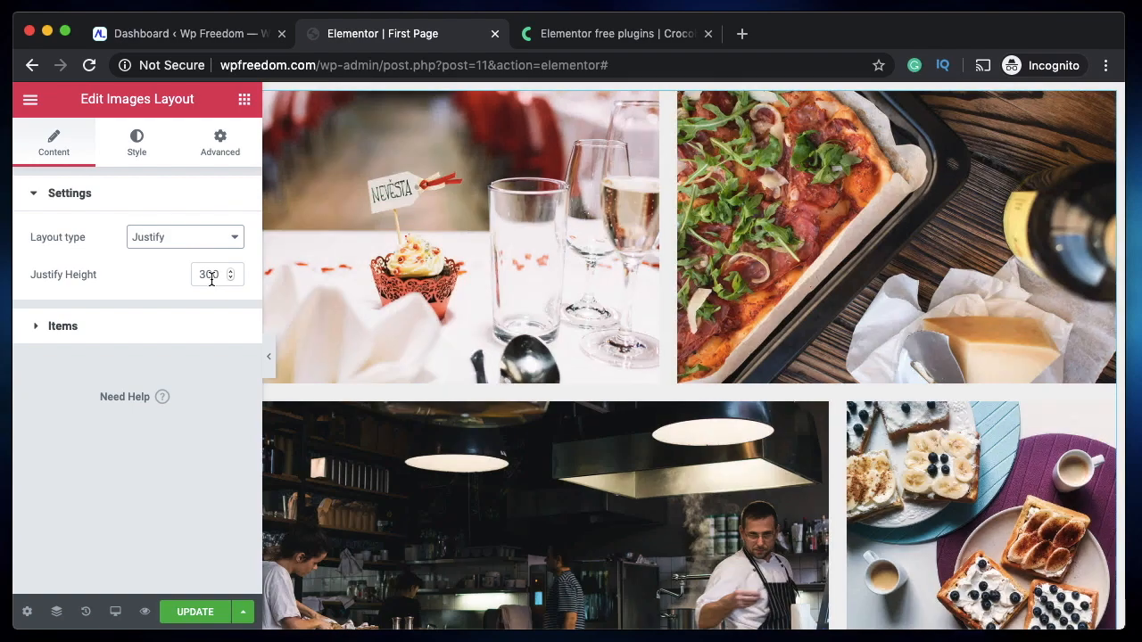
scroll(down, 3)
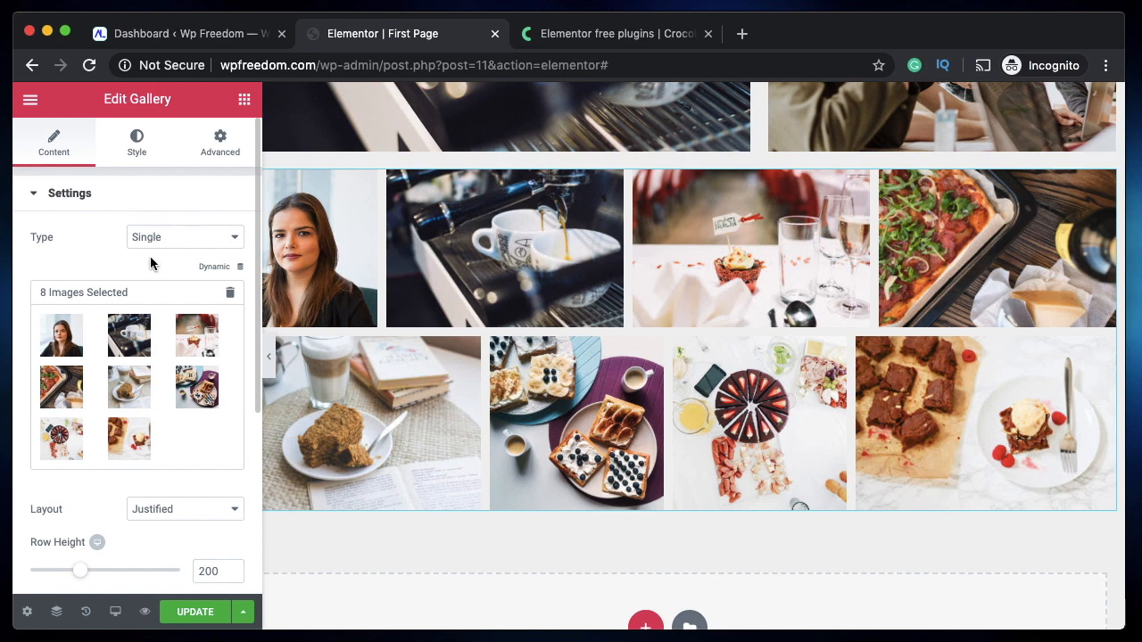
Step: Set the Pro Gallery widget's layout to Masonry, then reselect the Images Layout widget
click(182, 236)
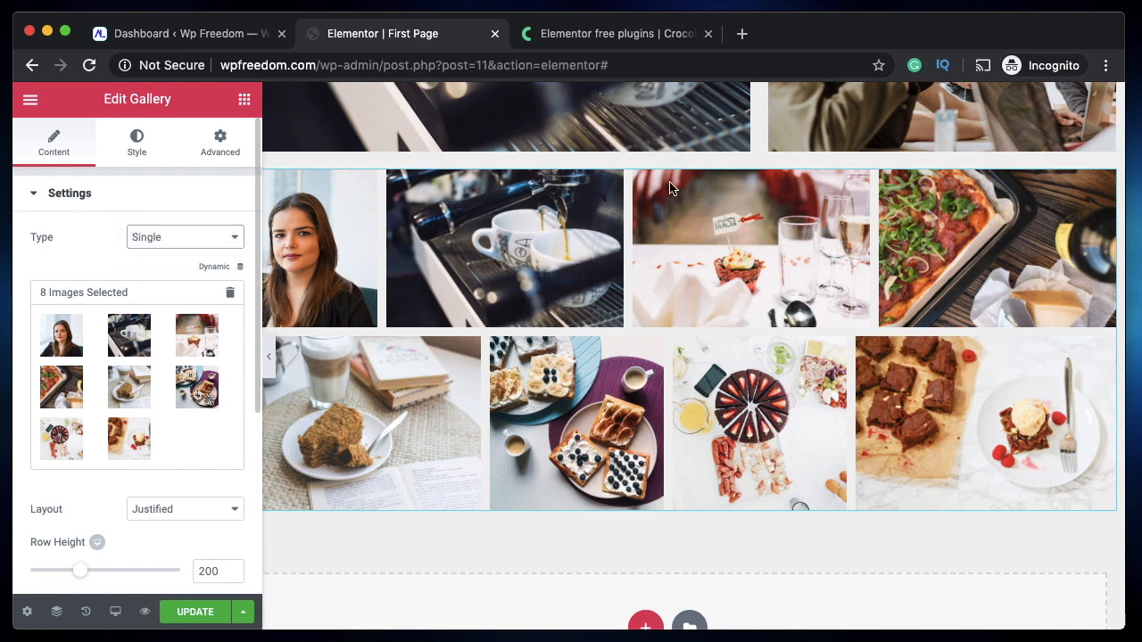
scroll(down, 3)
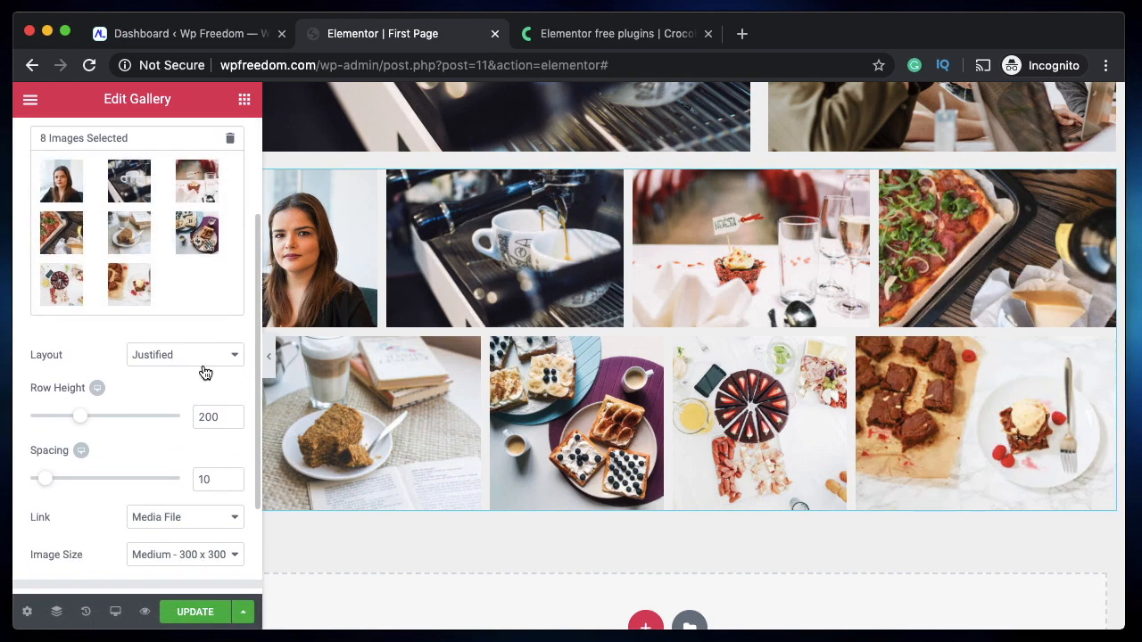
click(183, 354)
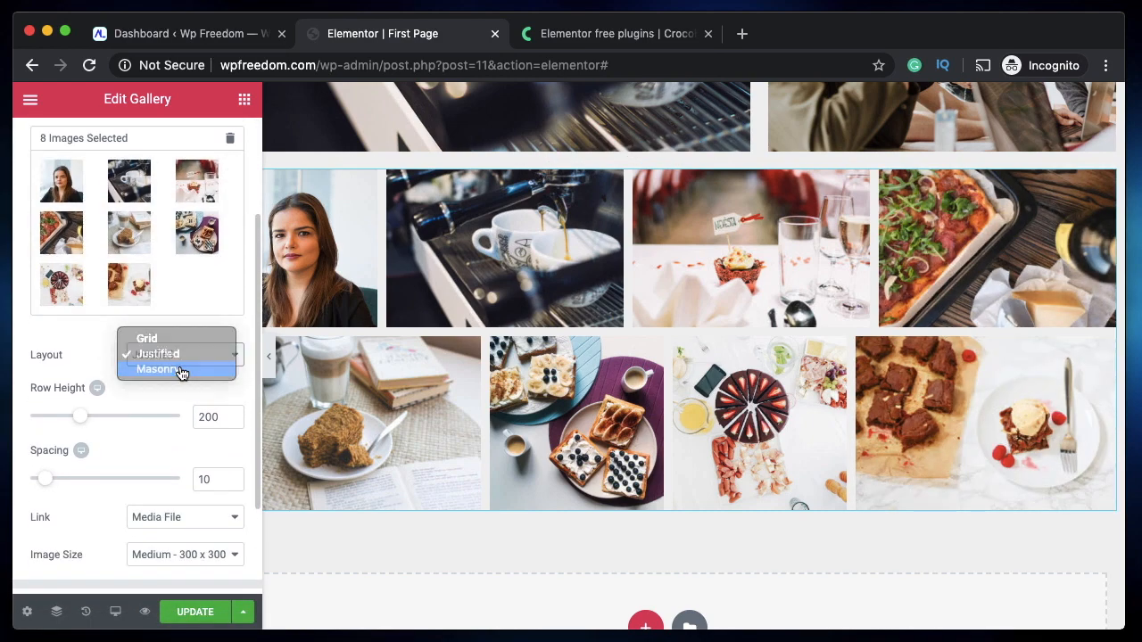
click(157, 369)
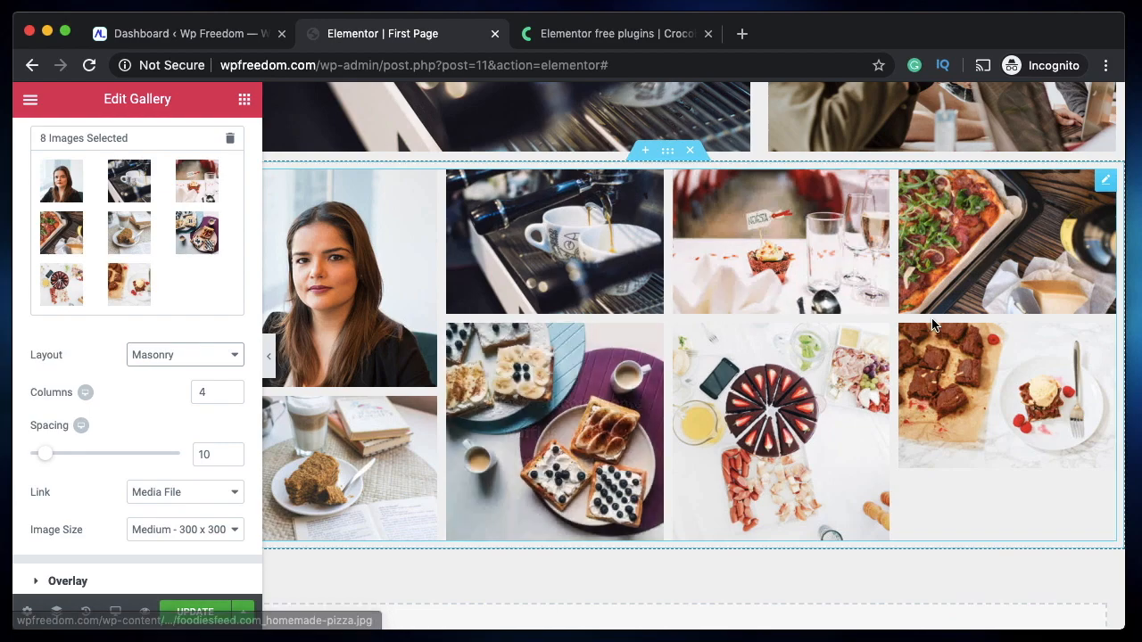
scroll(down, 3)
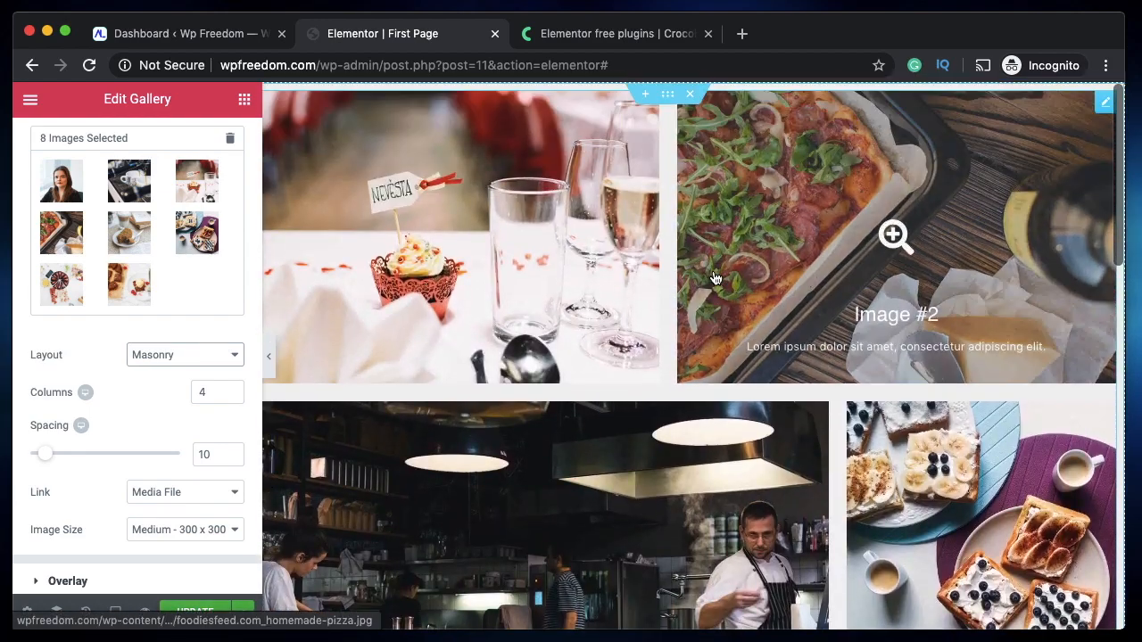
mouse_move(1084, 102)
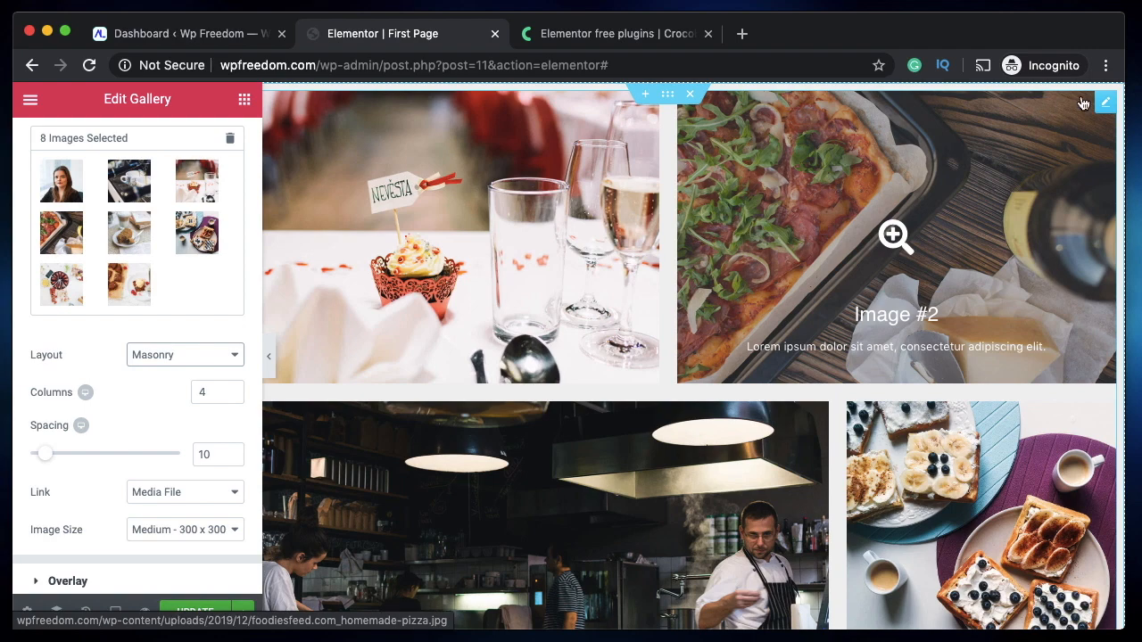
click(243, 99)
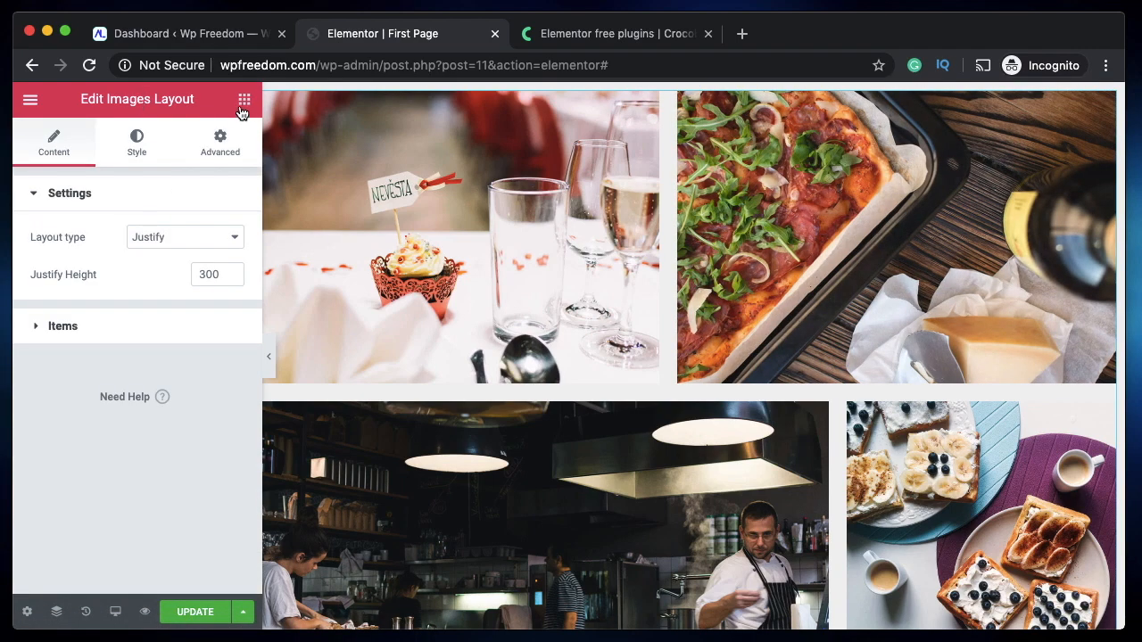
Step: Return to the widget library and browse the Pro and JetWidgets widget categories
click(243, 99)
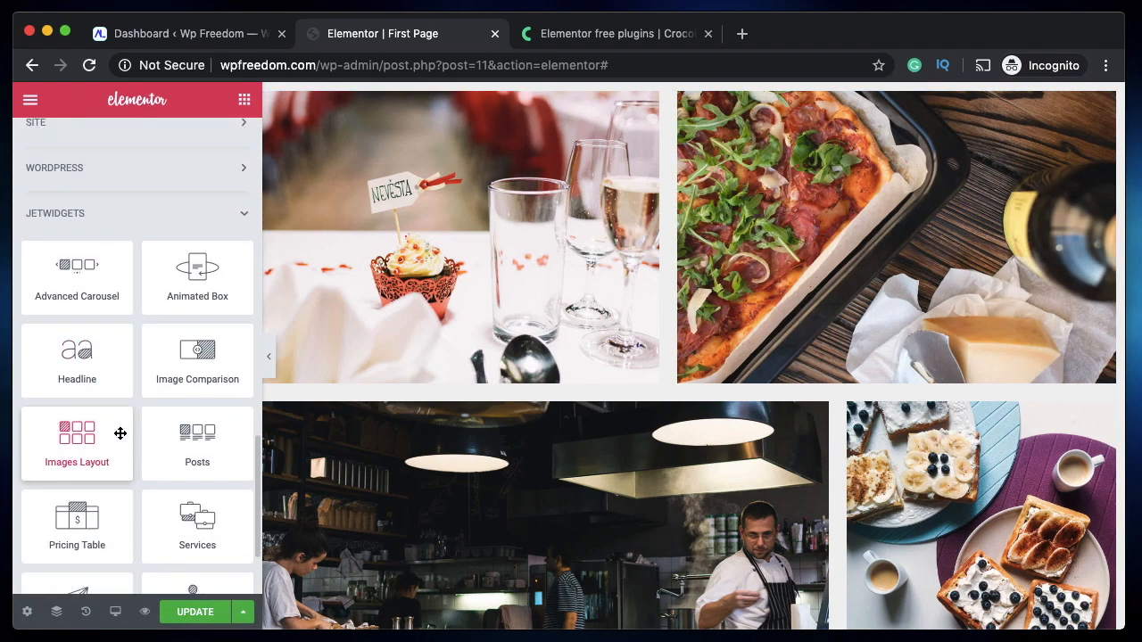
scroll(down, 3)
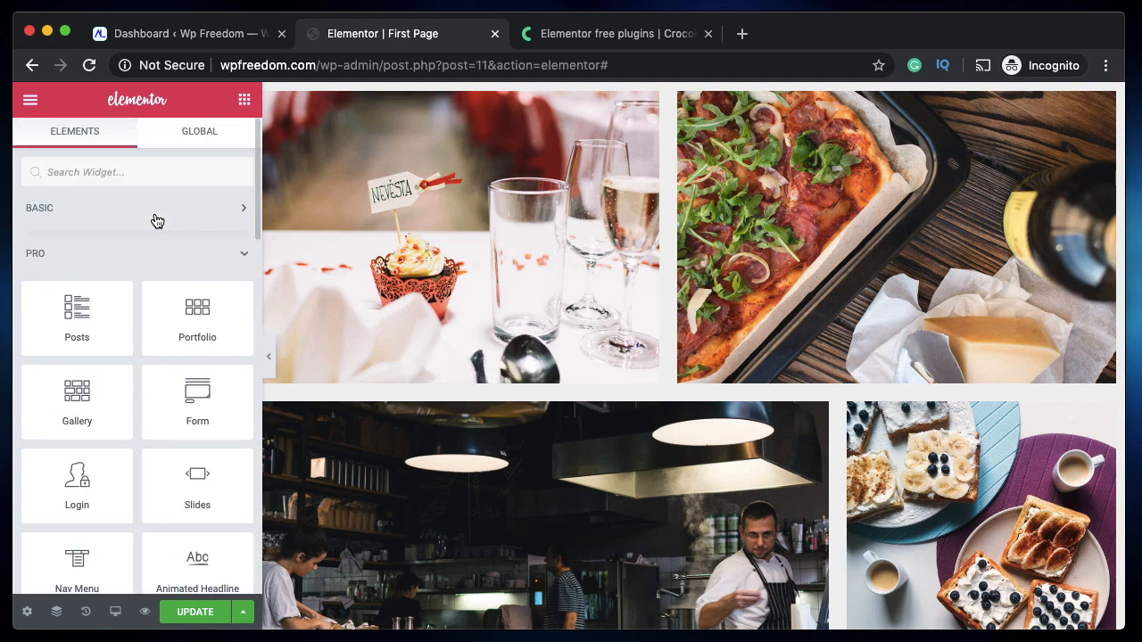
scroll(down, 3)
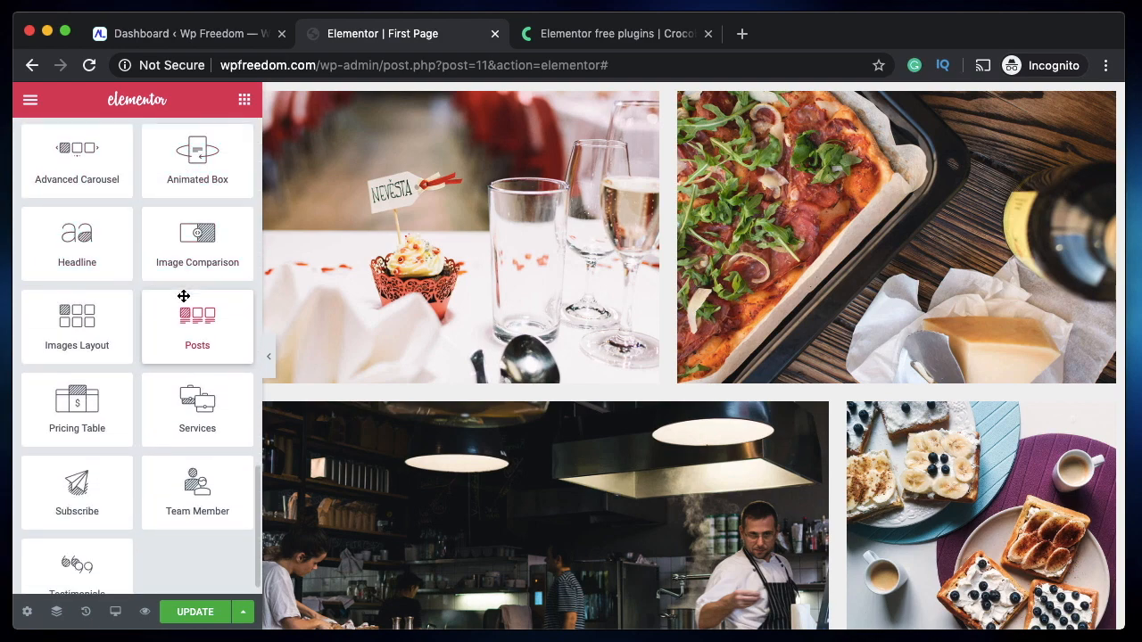
mouse_move(200, 328)
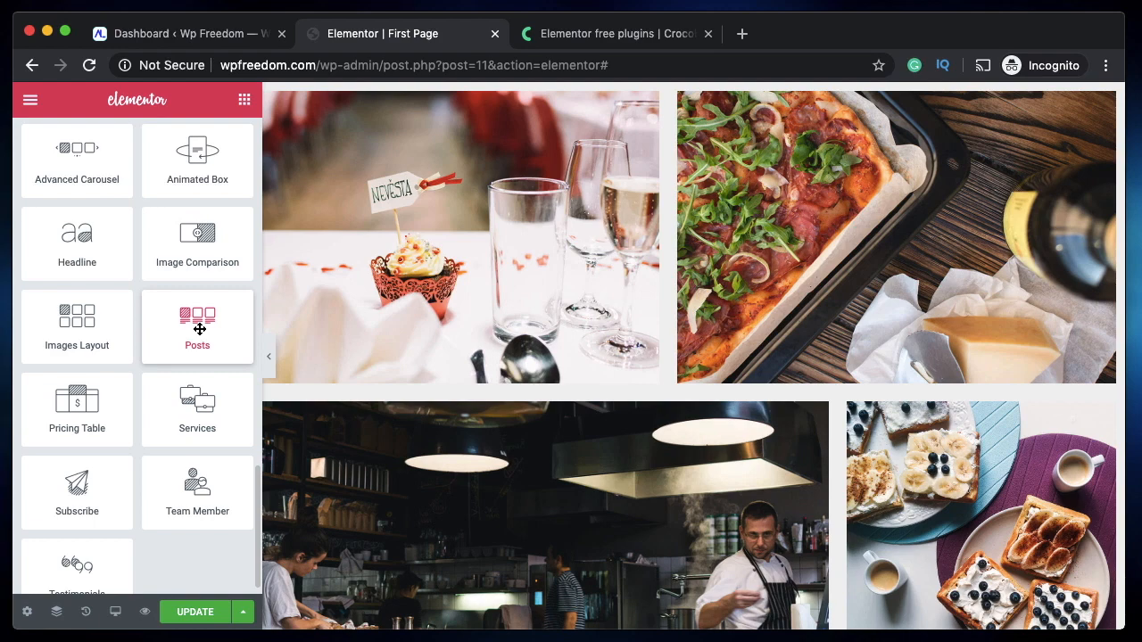
mouse_move(463, 377)
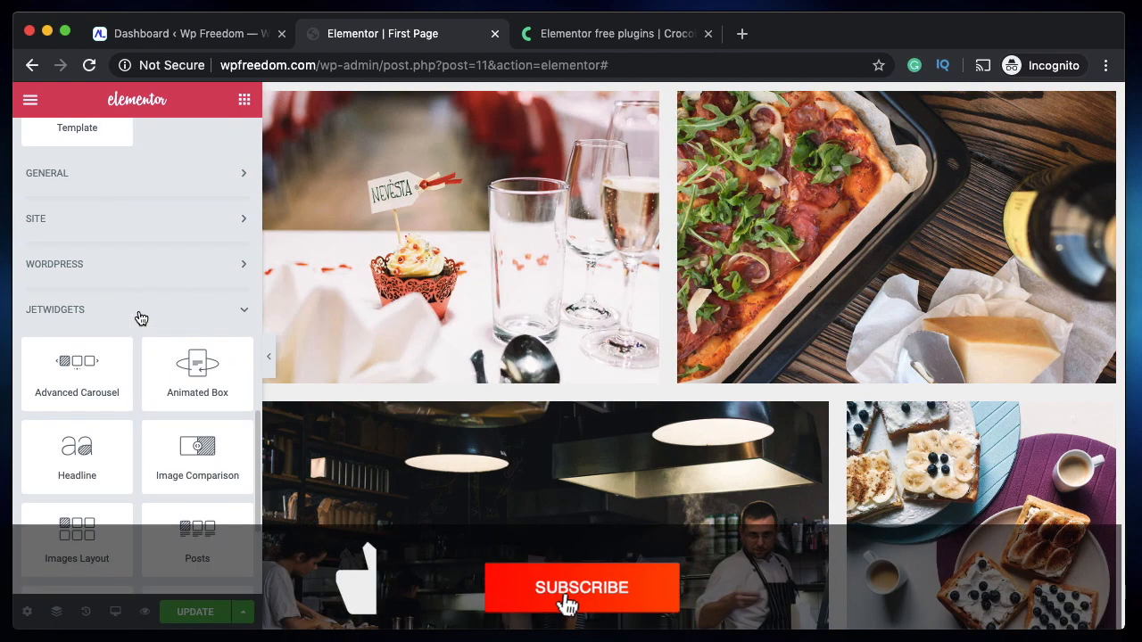
click(580, 588)
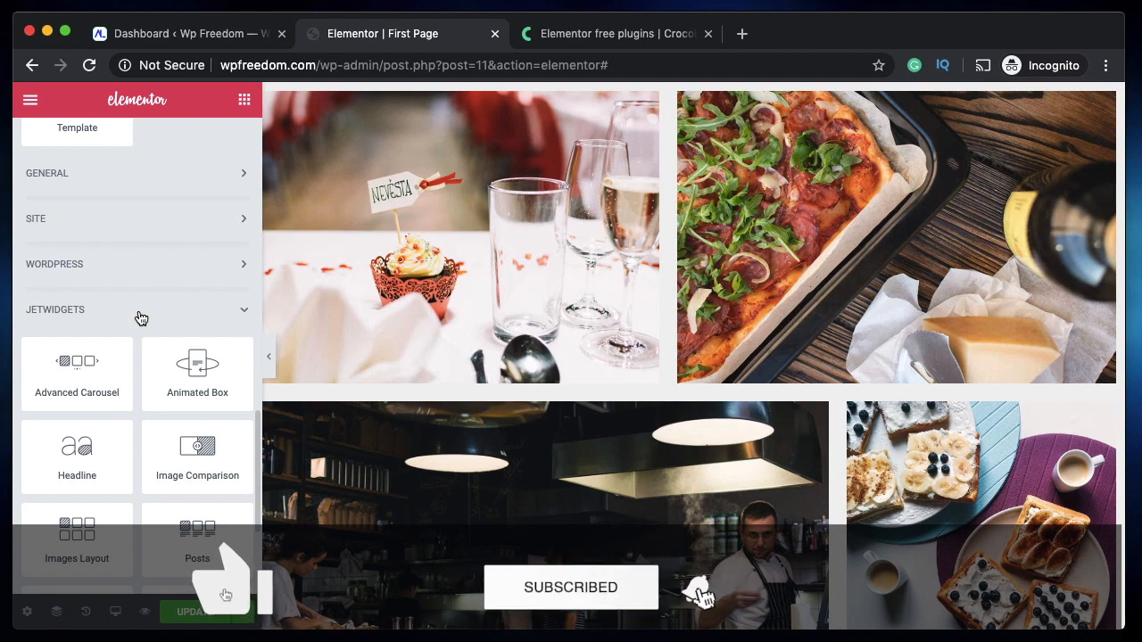